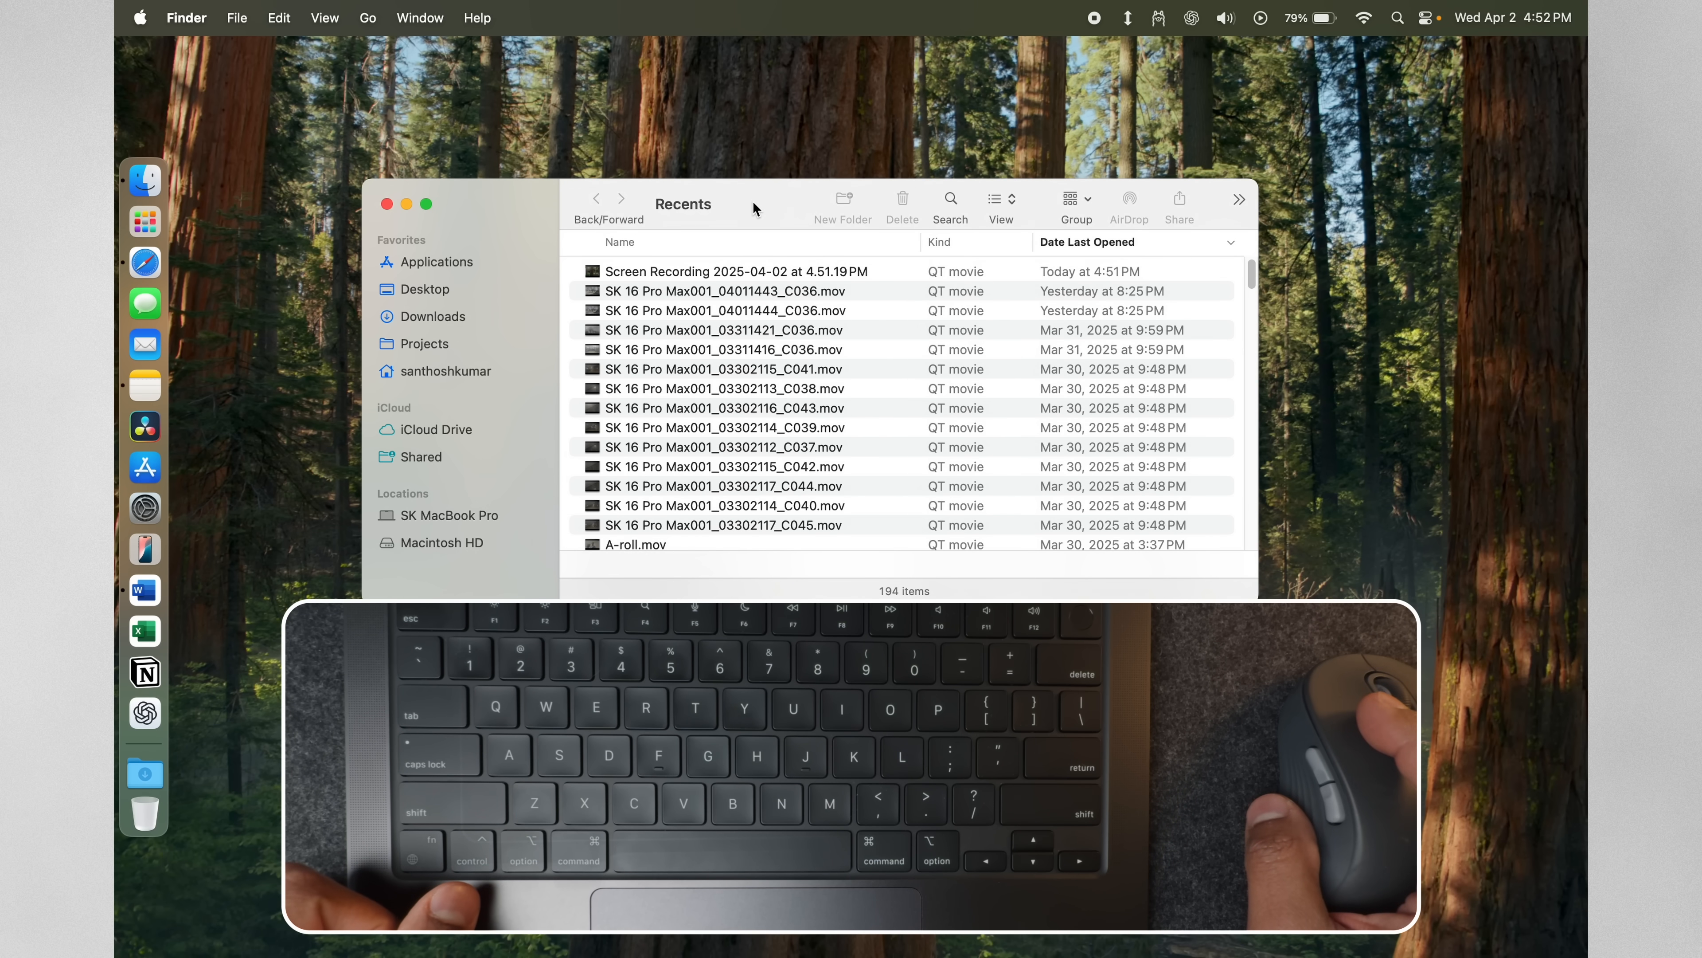
pyautogui.moveTo(695, 305)
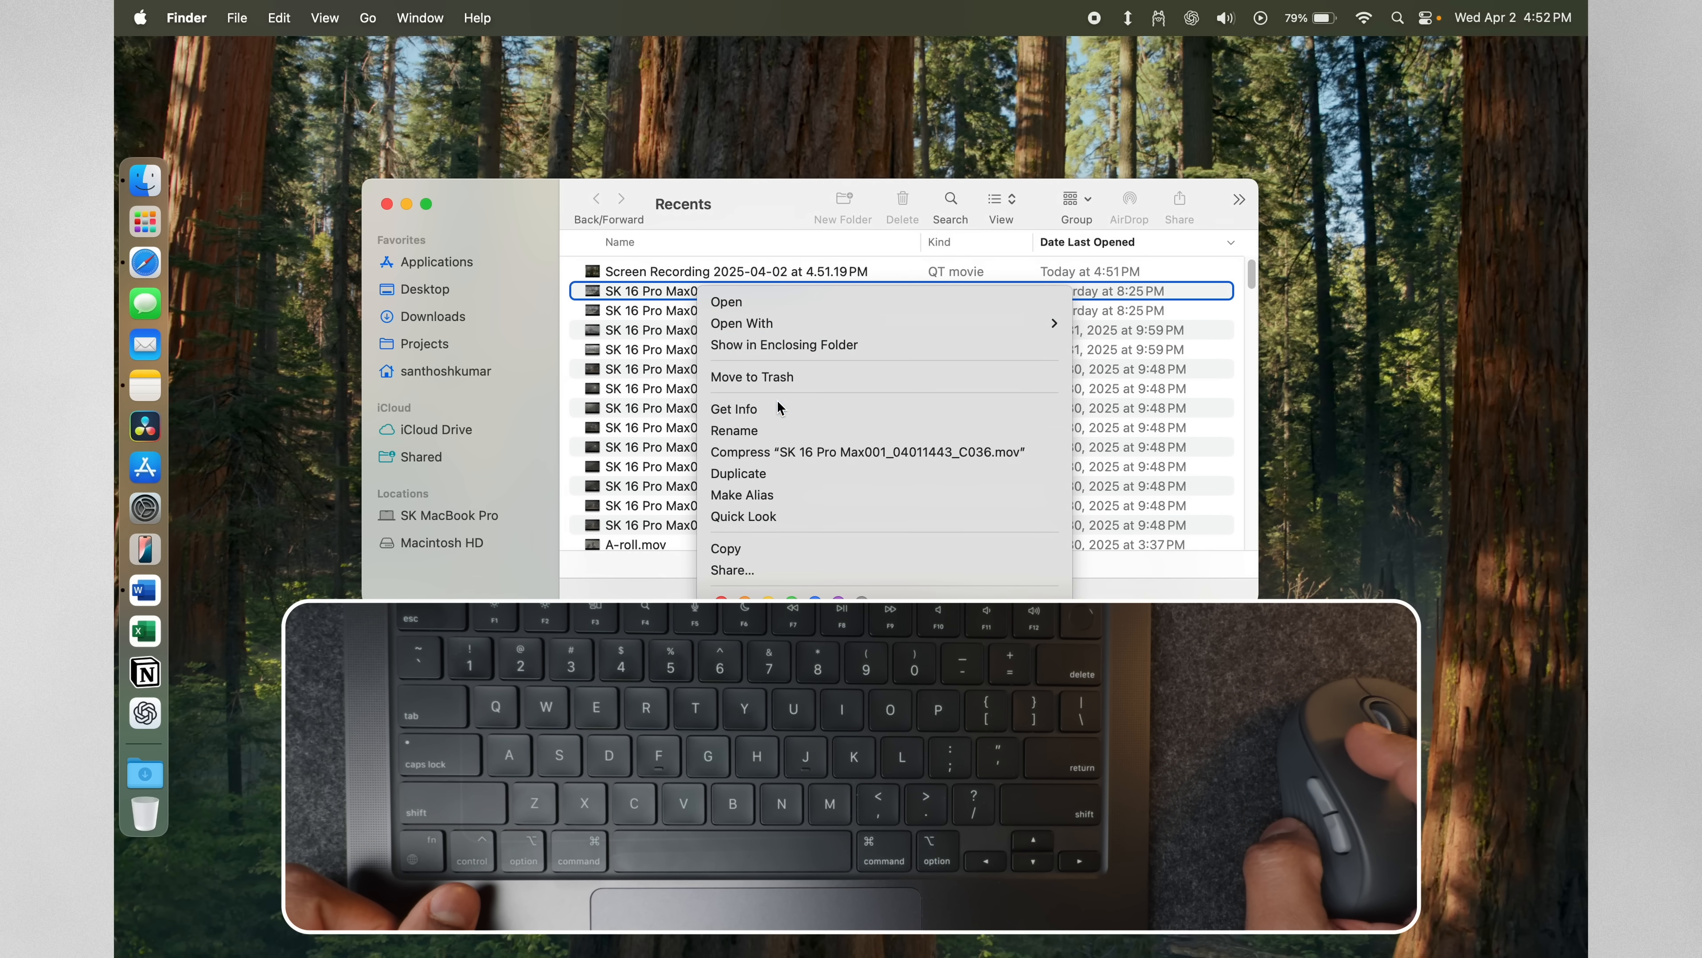
# Show Get Info for the 04011443_C036 and 03302116_C043 movie clips in Recents
pyautogui.click(734, 407)
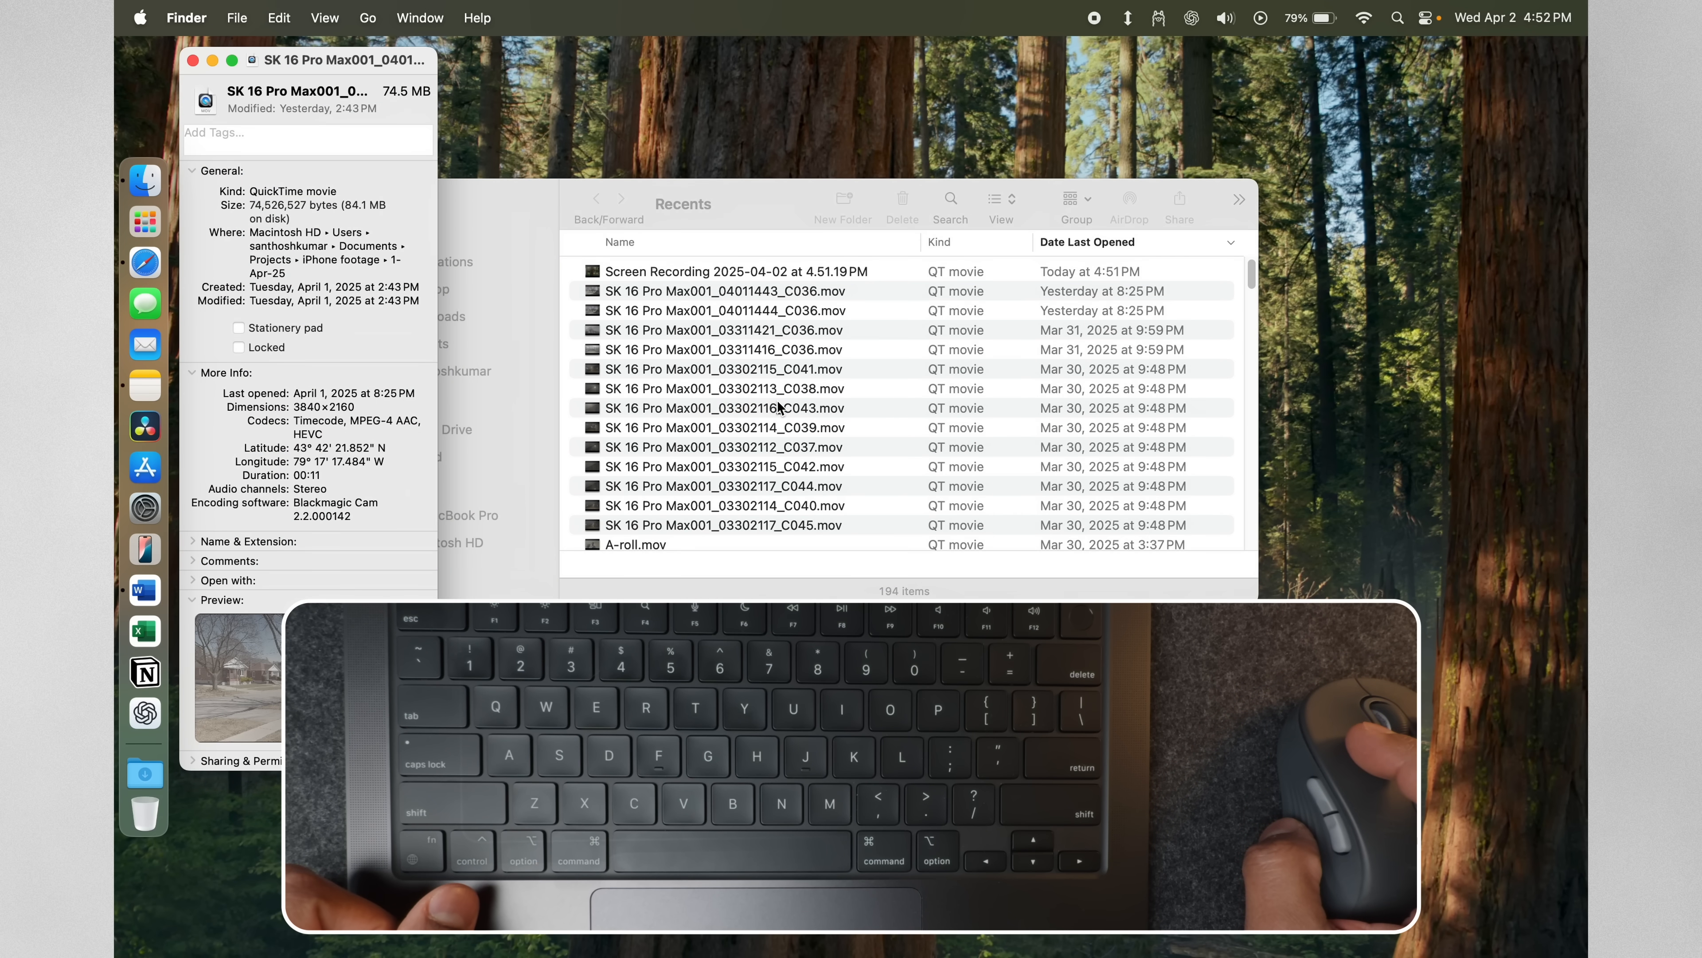
pyautogui.moveTo(358, 334)
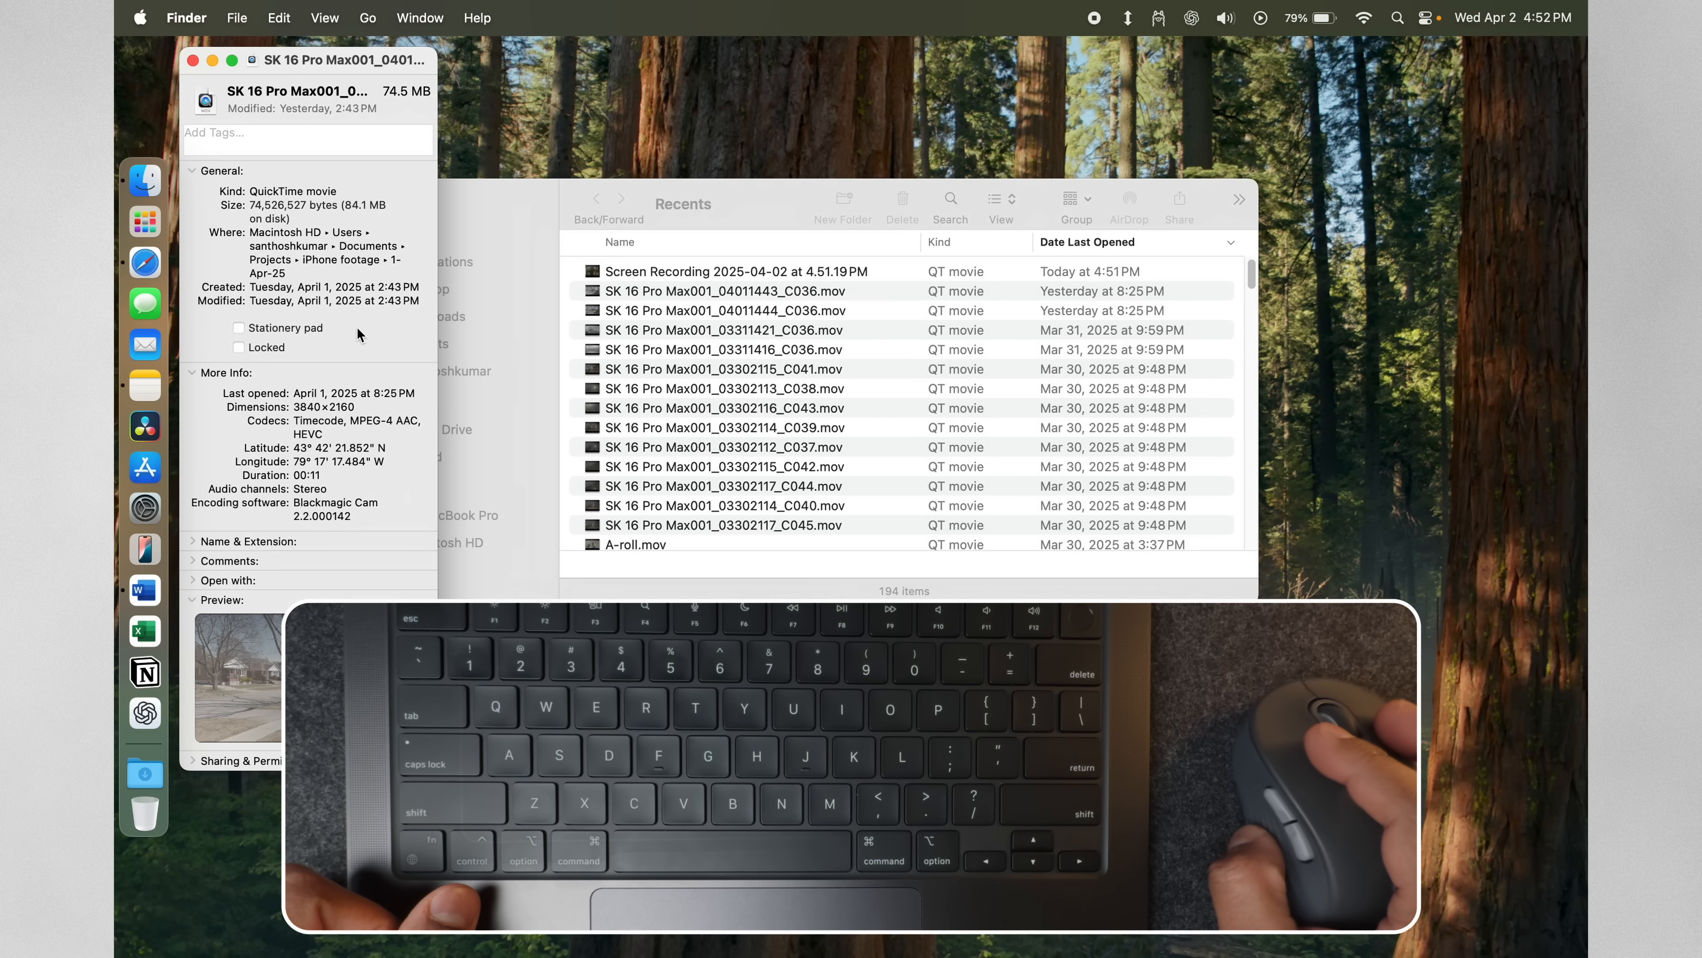
pyautogui.click(194, 60)
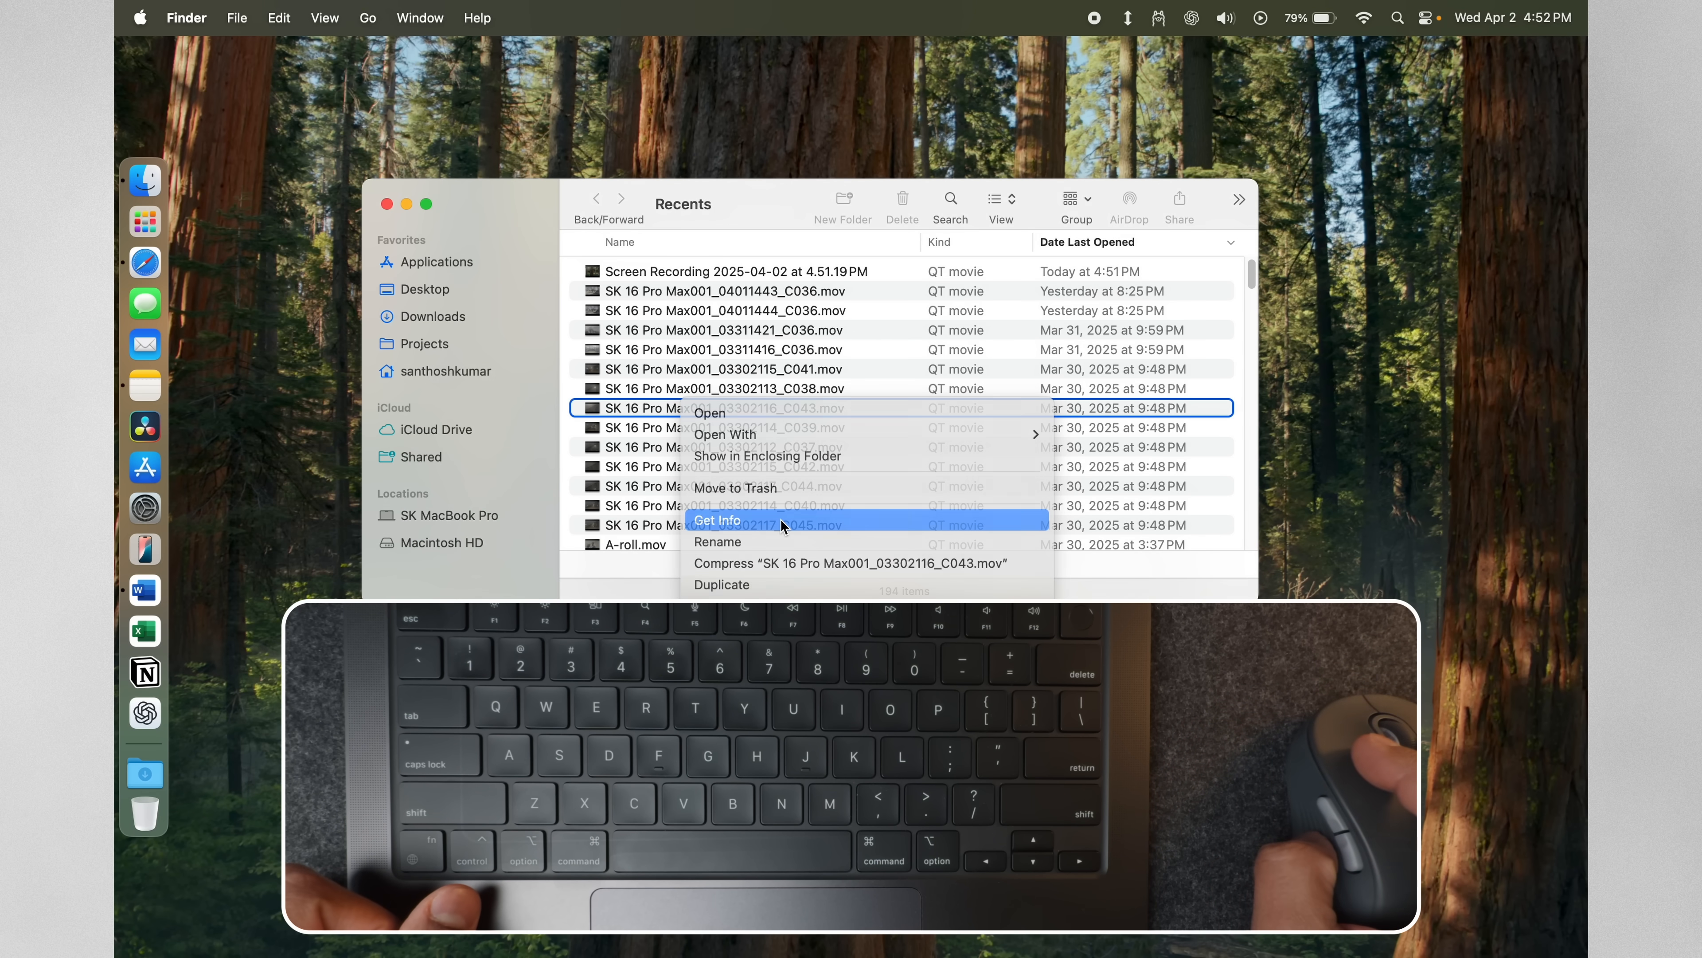
pyautogui.click(716, 518)
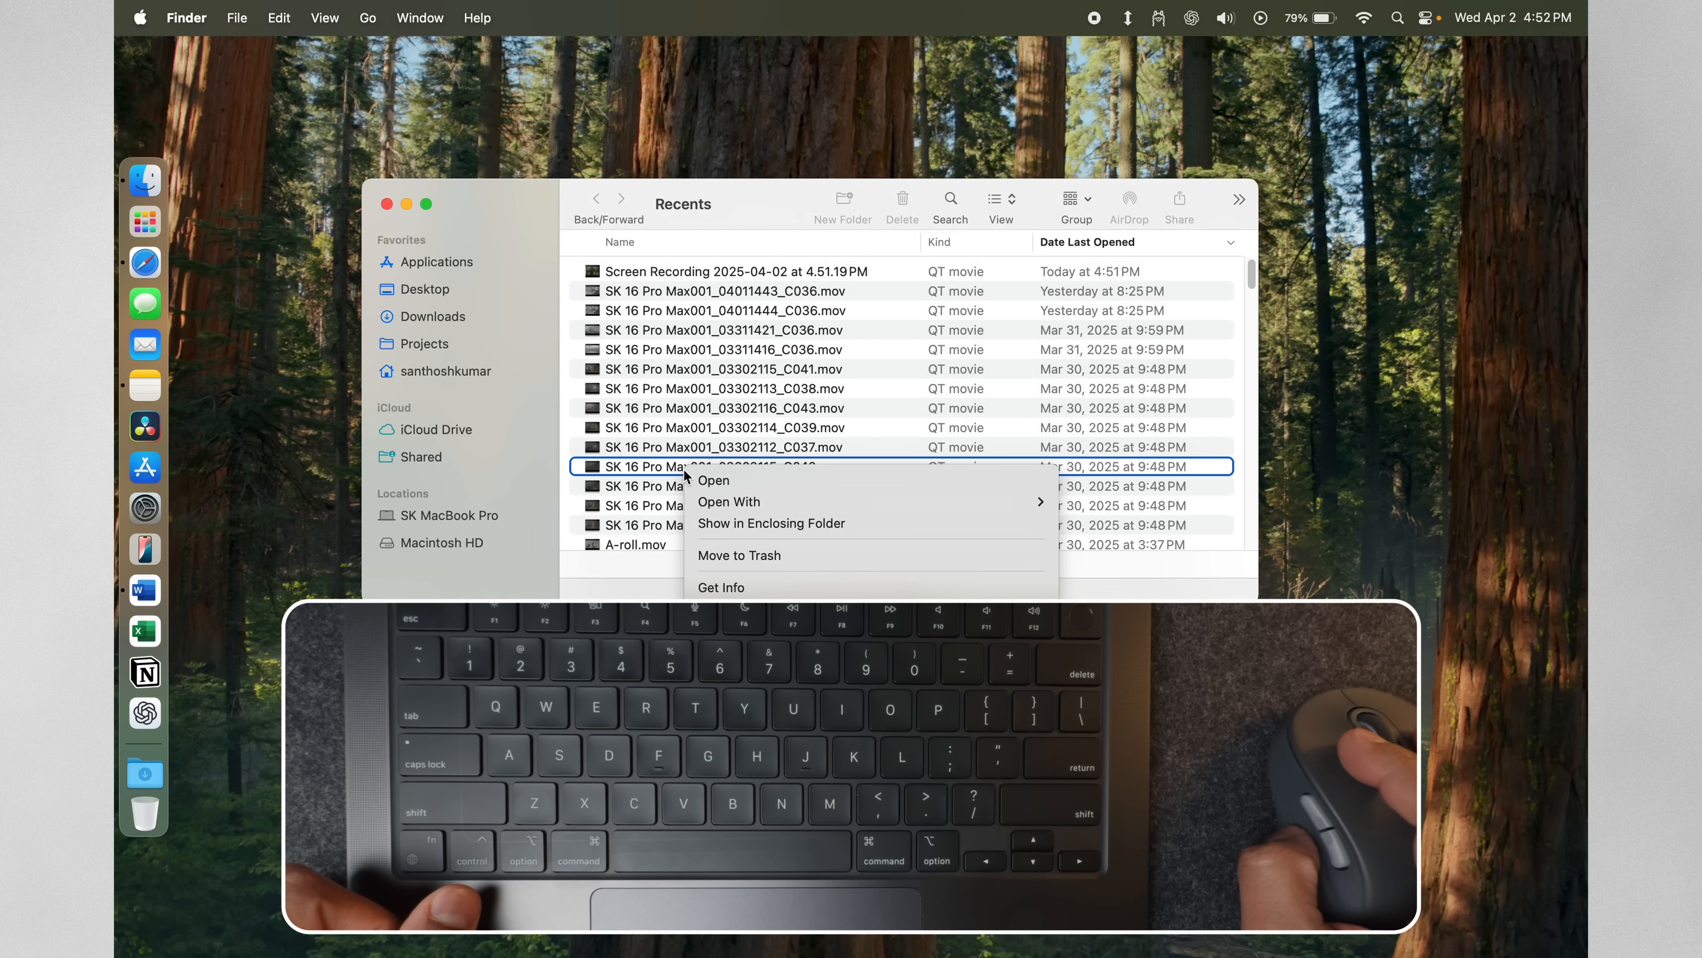
# Open the live info inspector and select successive clips so it updates for each
pyautogui.click(727, 271)
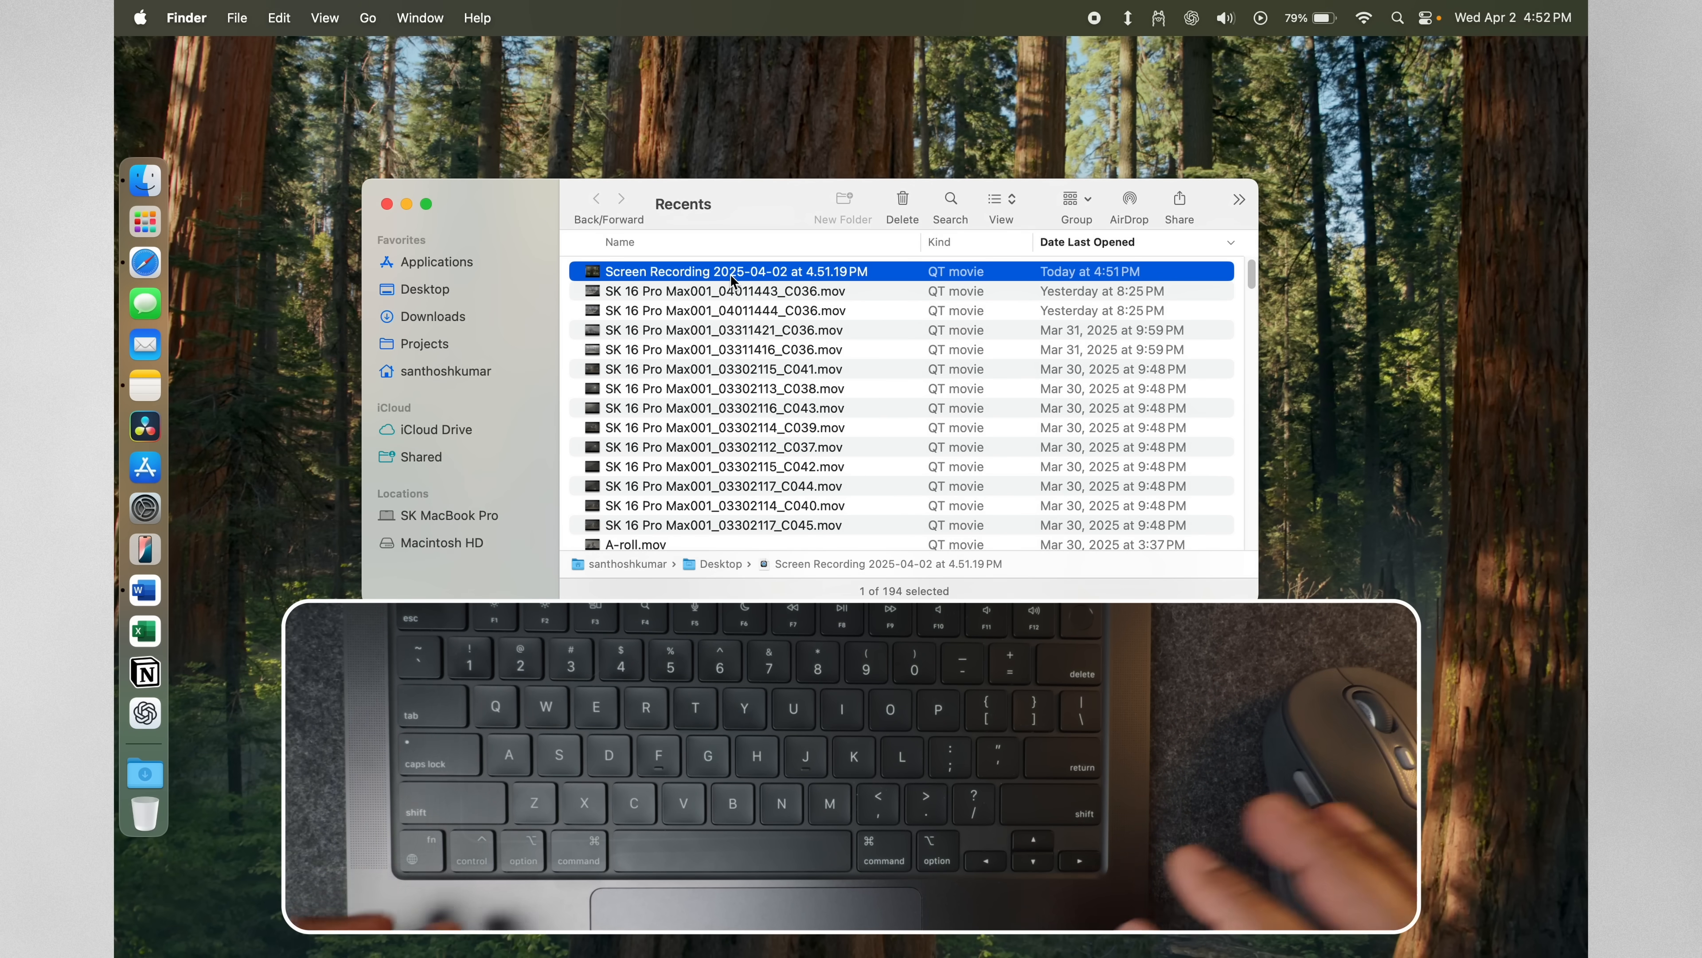
pyautogui.press('cmd+i')
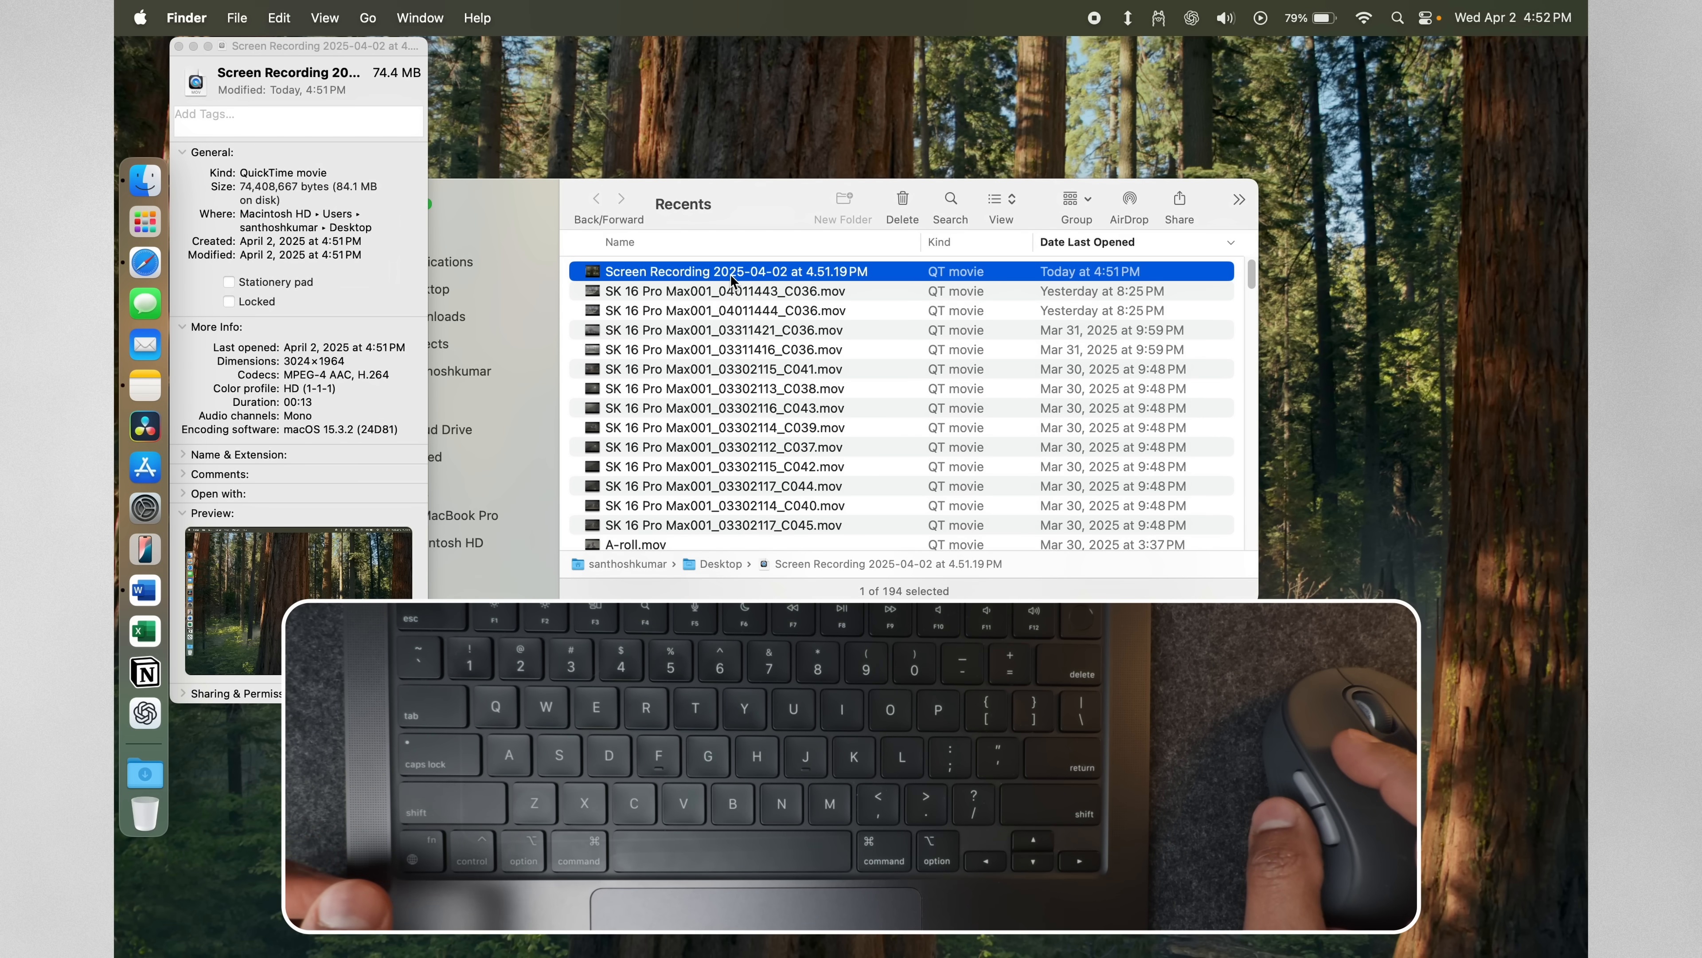
pyautogui.click(722, 290)
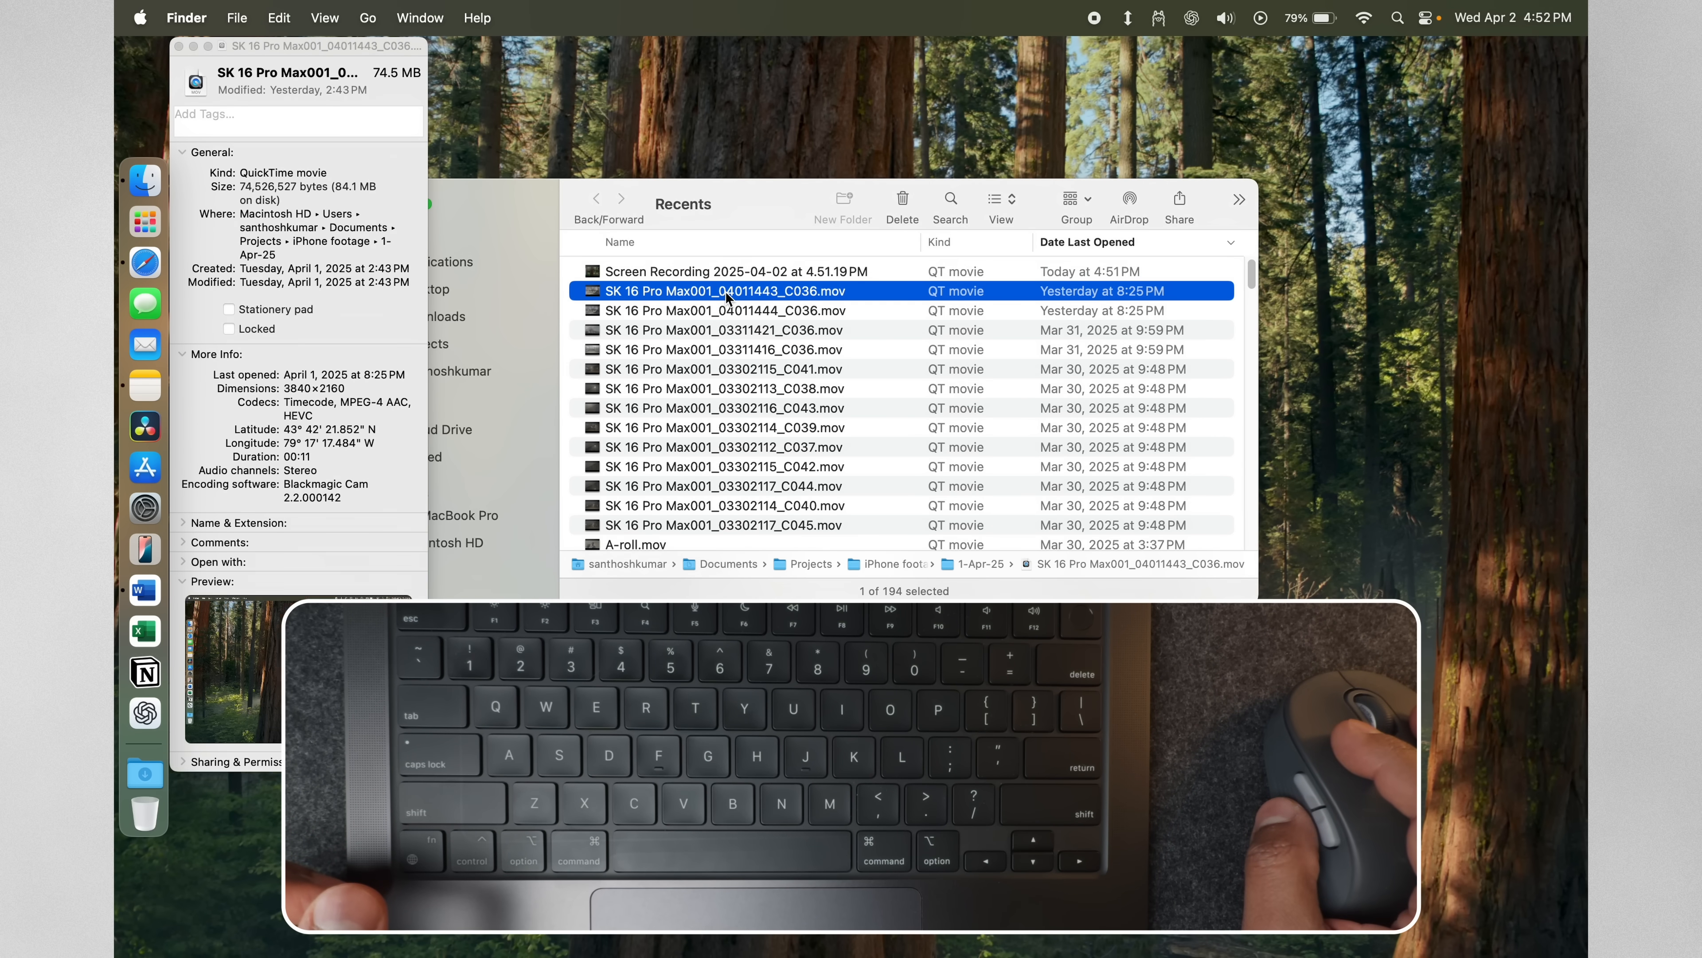
pyautogui.click(724, 309)
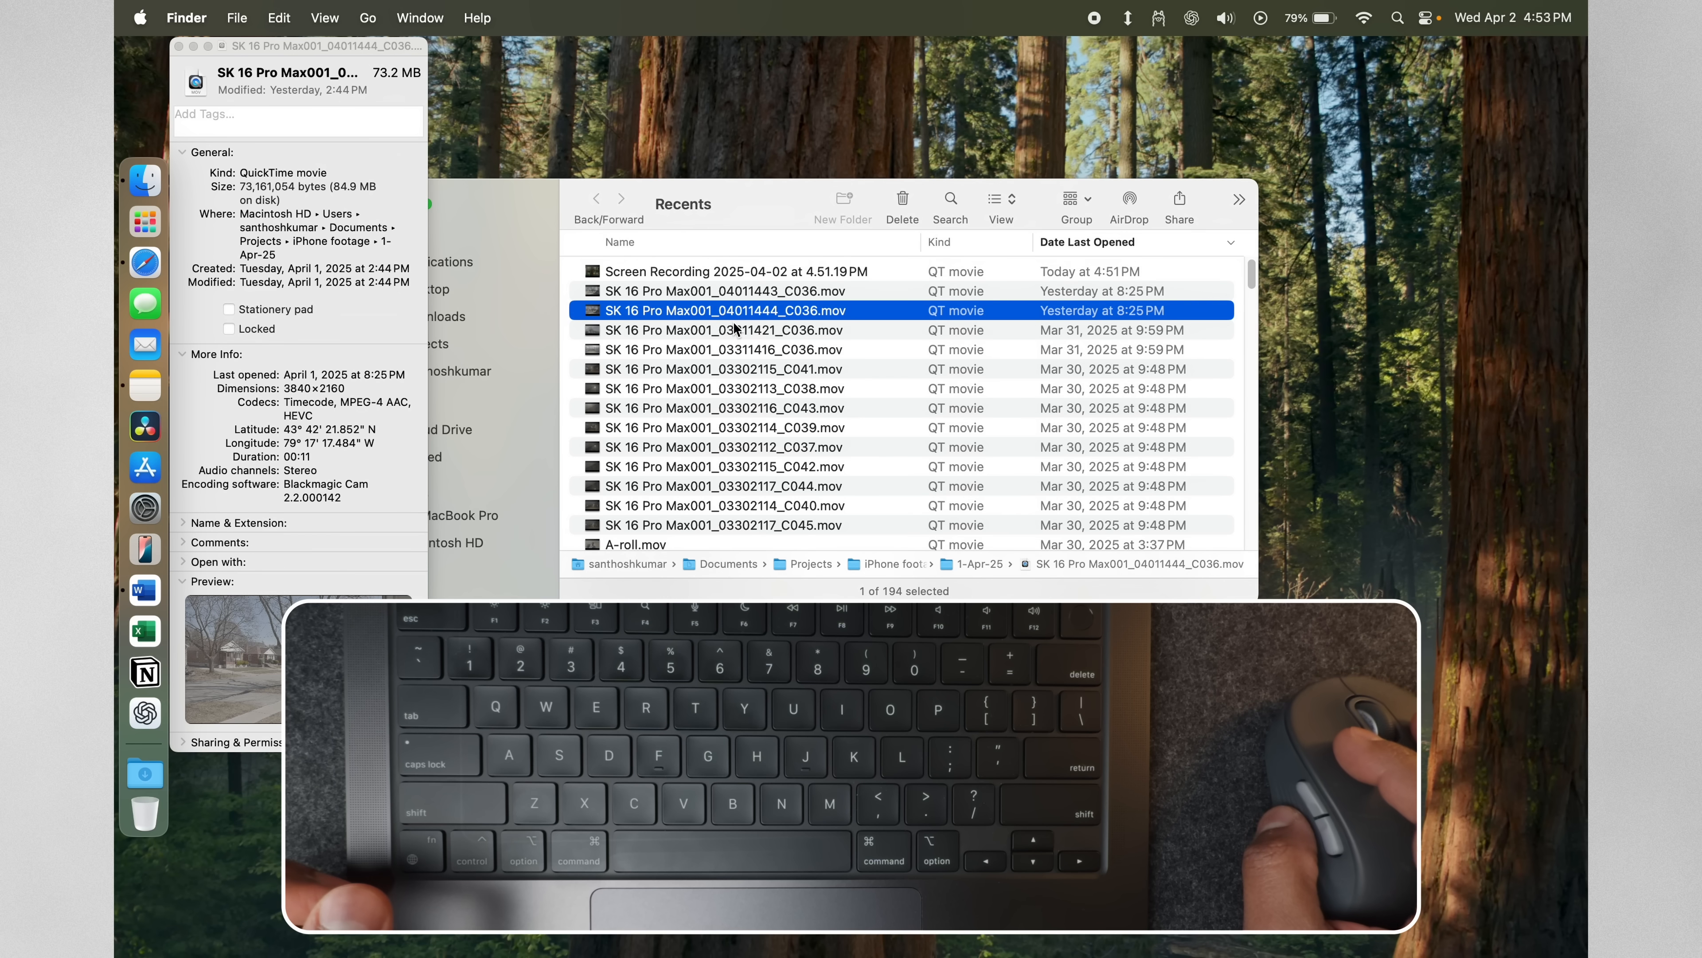
pyautogui.click(723, 349)
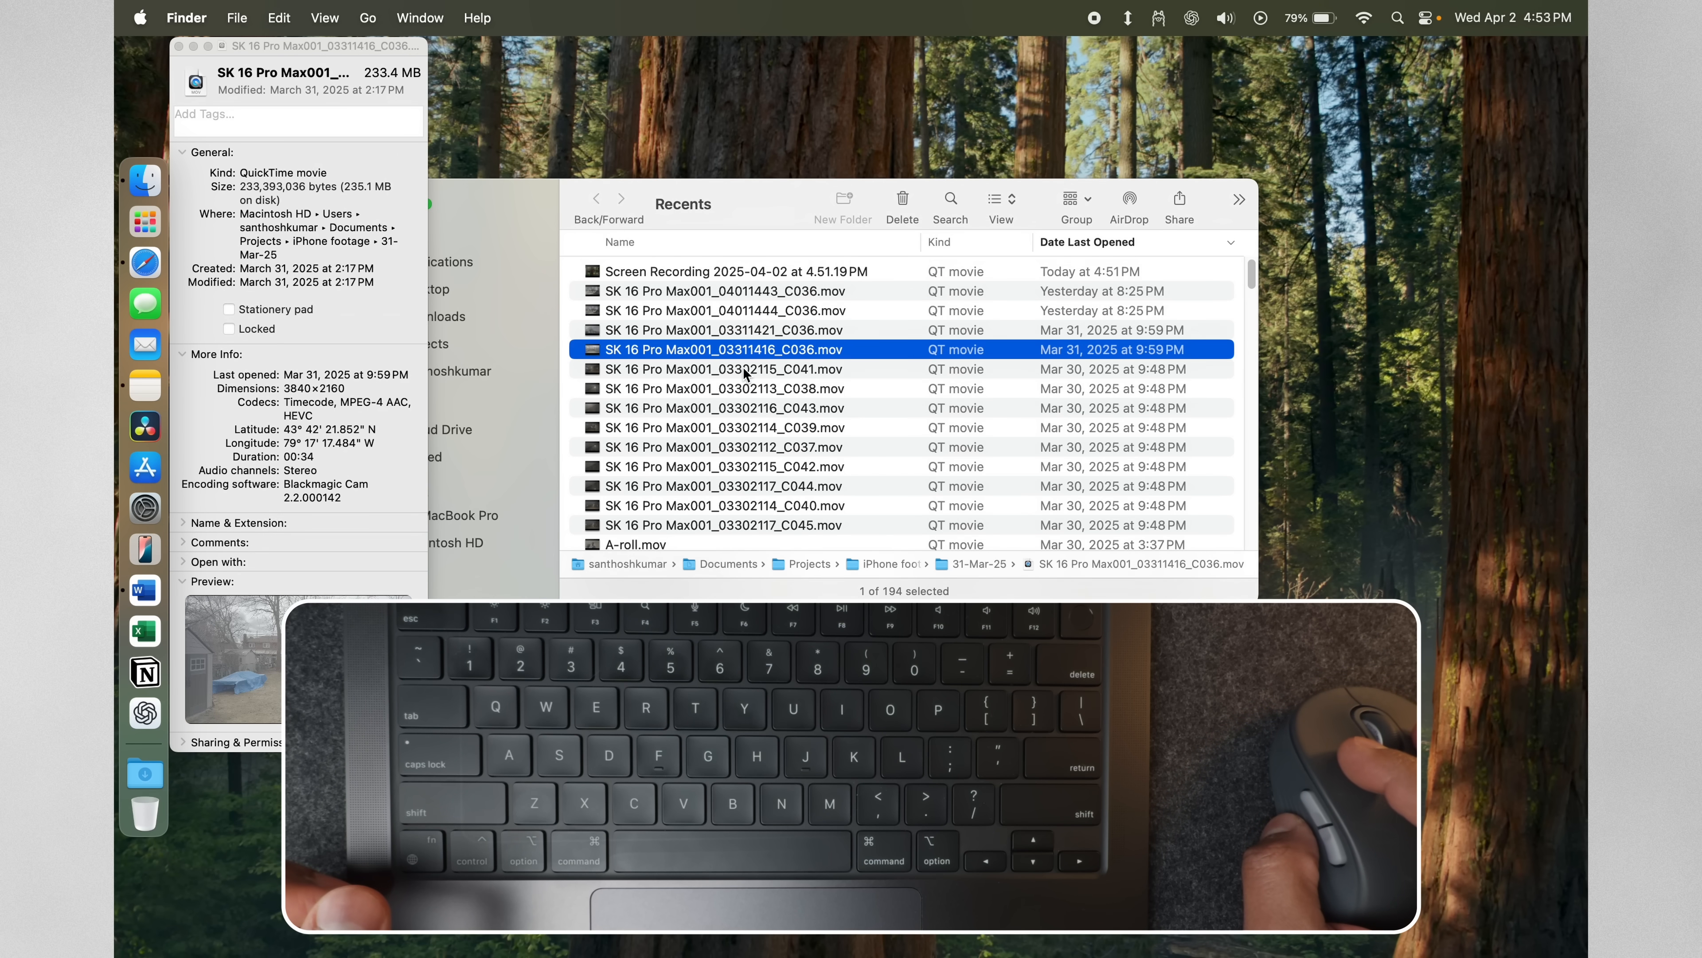
pyautogui.click(725, 387)
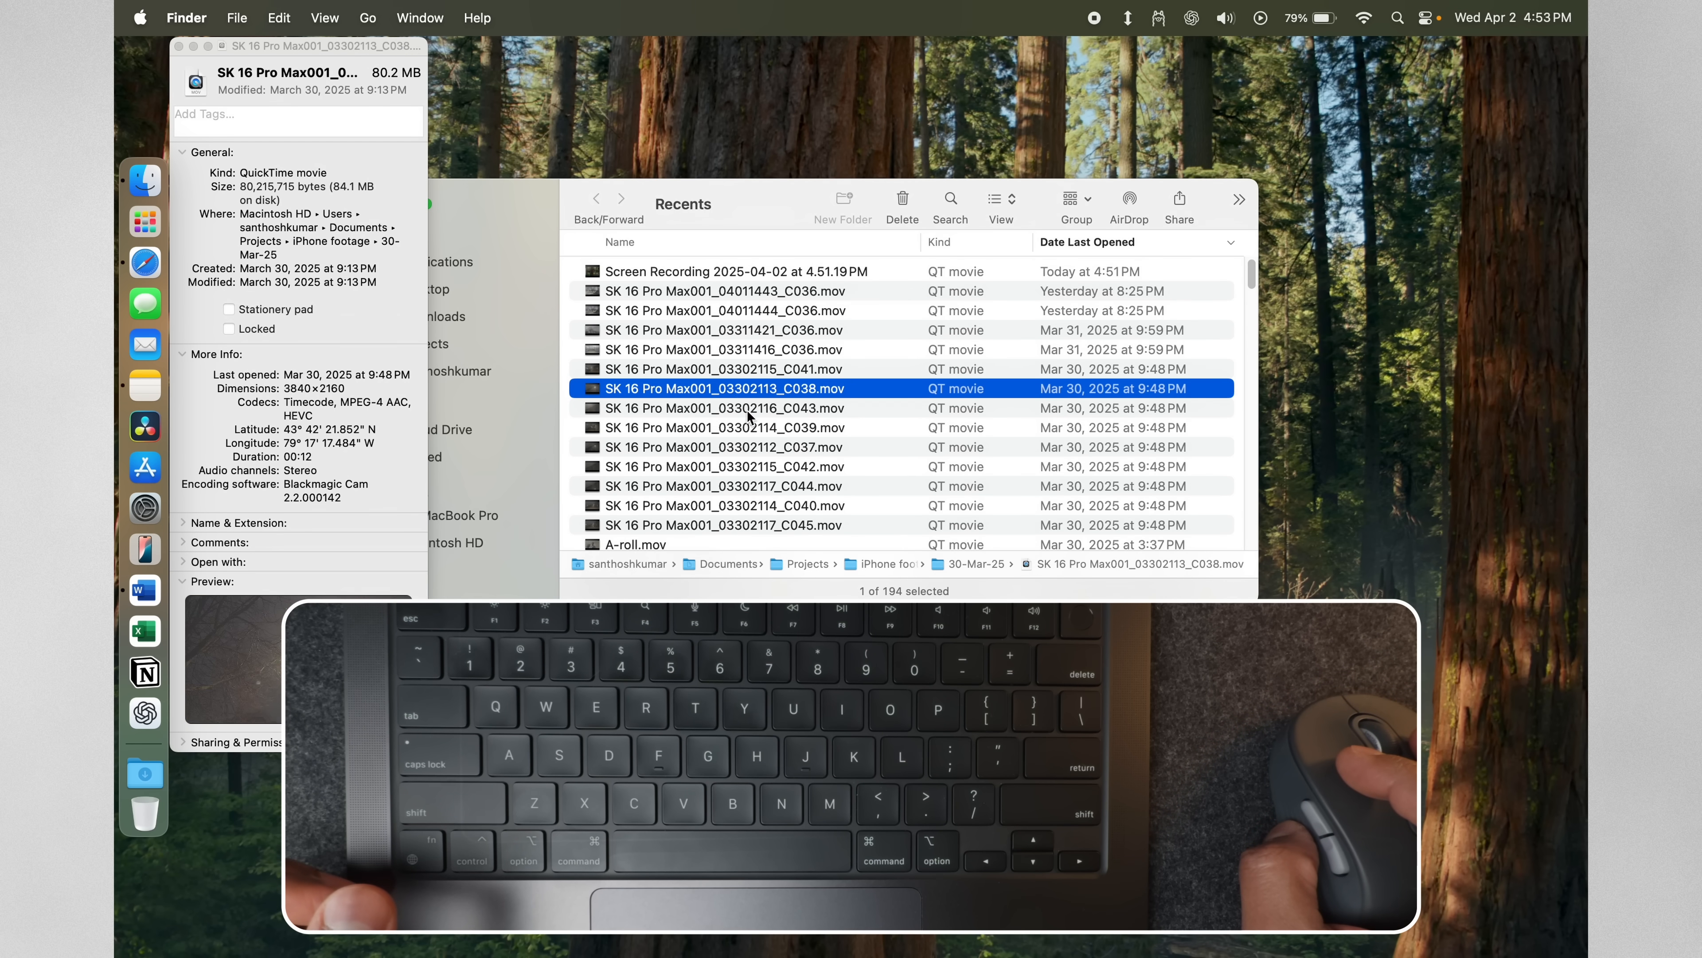
pyautogui.click(727, 407)
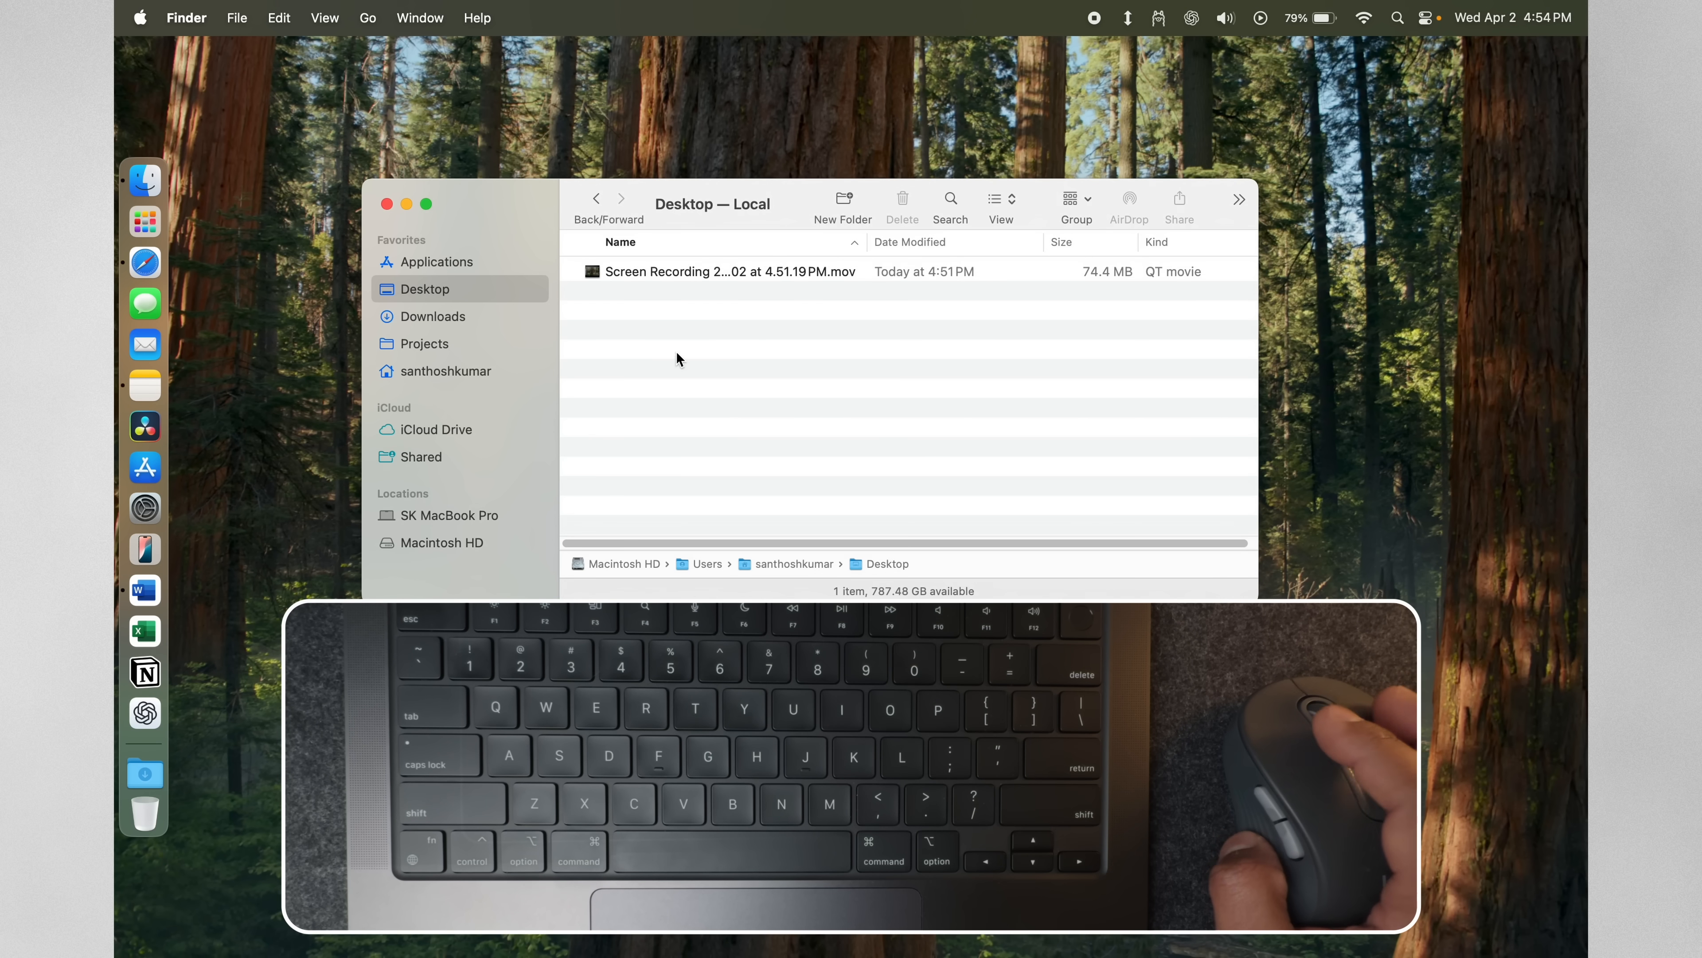
# Trash and restore the Desktop screen recording, then delete it immediately and confirm
pyautogui.click(727, 271)
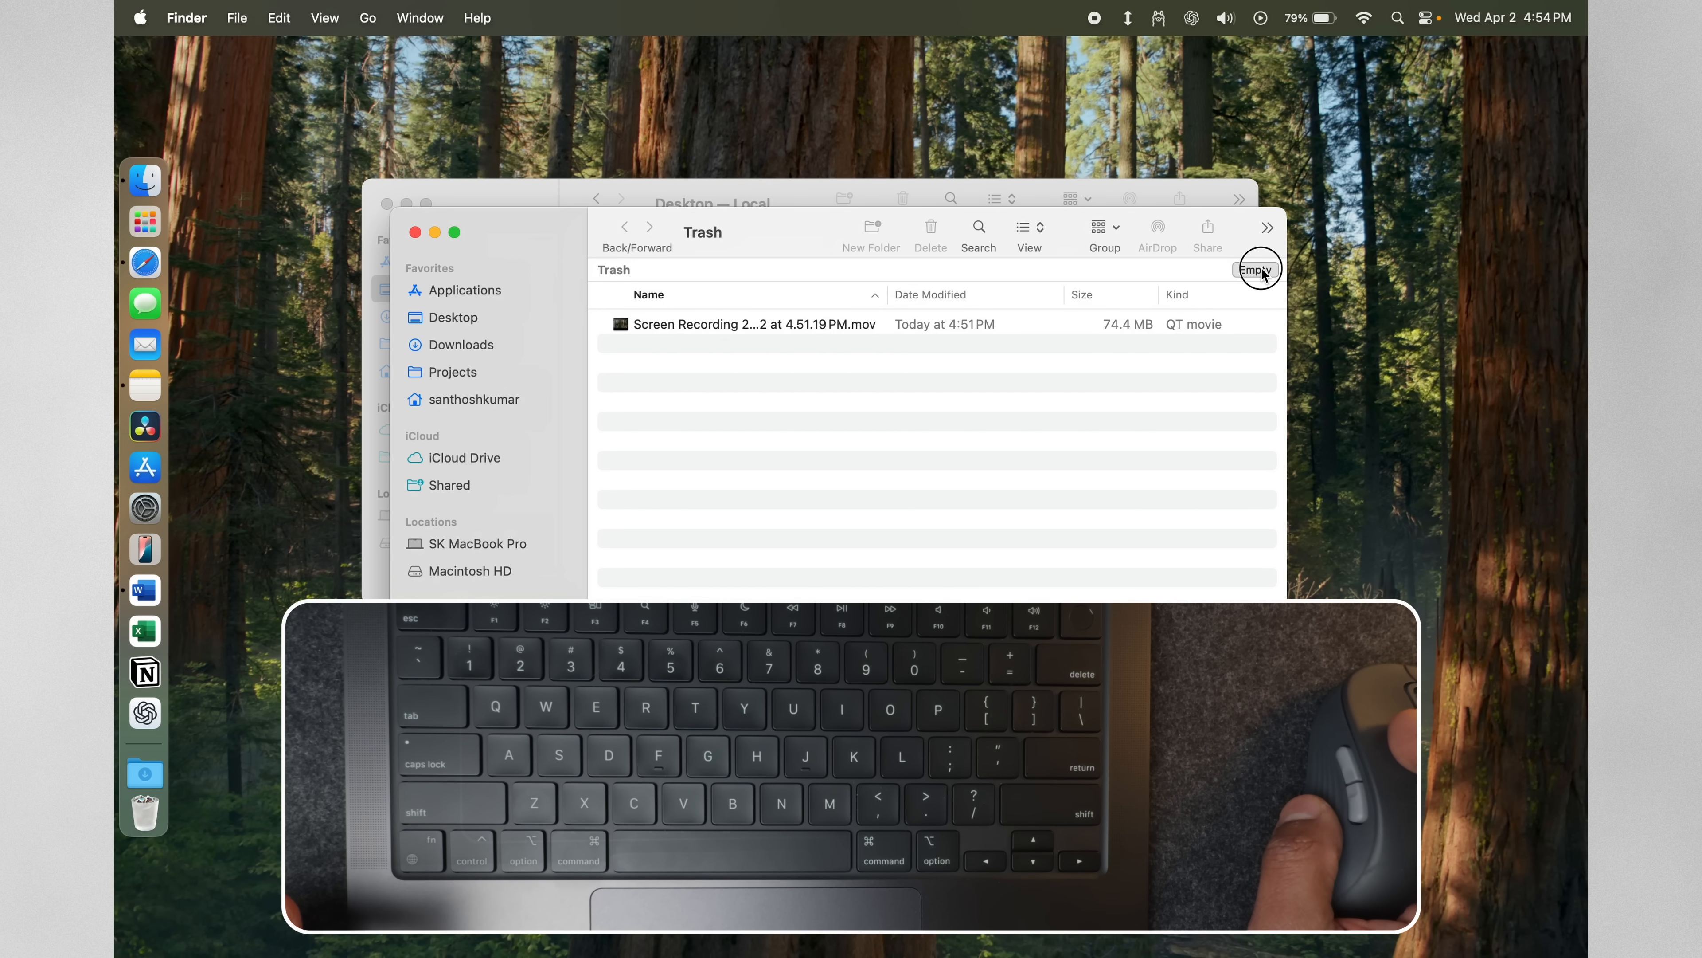
pyautogui.moveTo(836, 331)
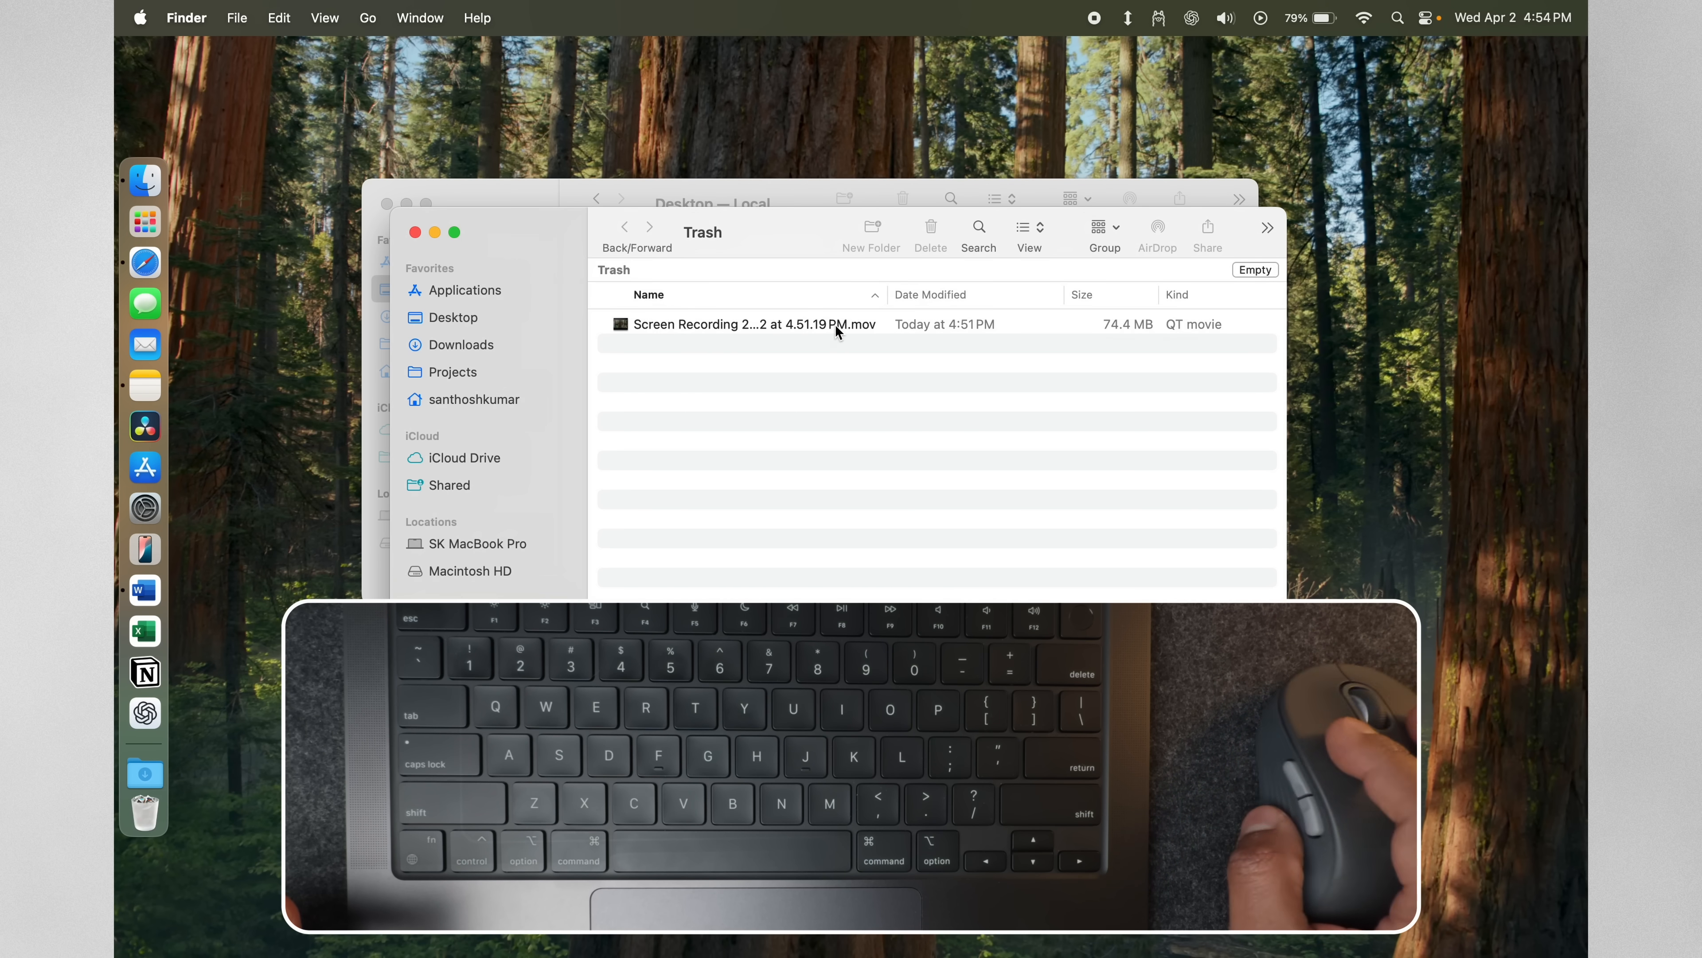
pyautogui.click(425, 290)
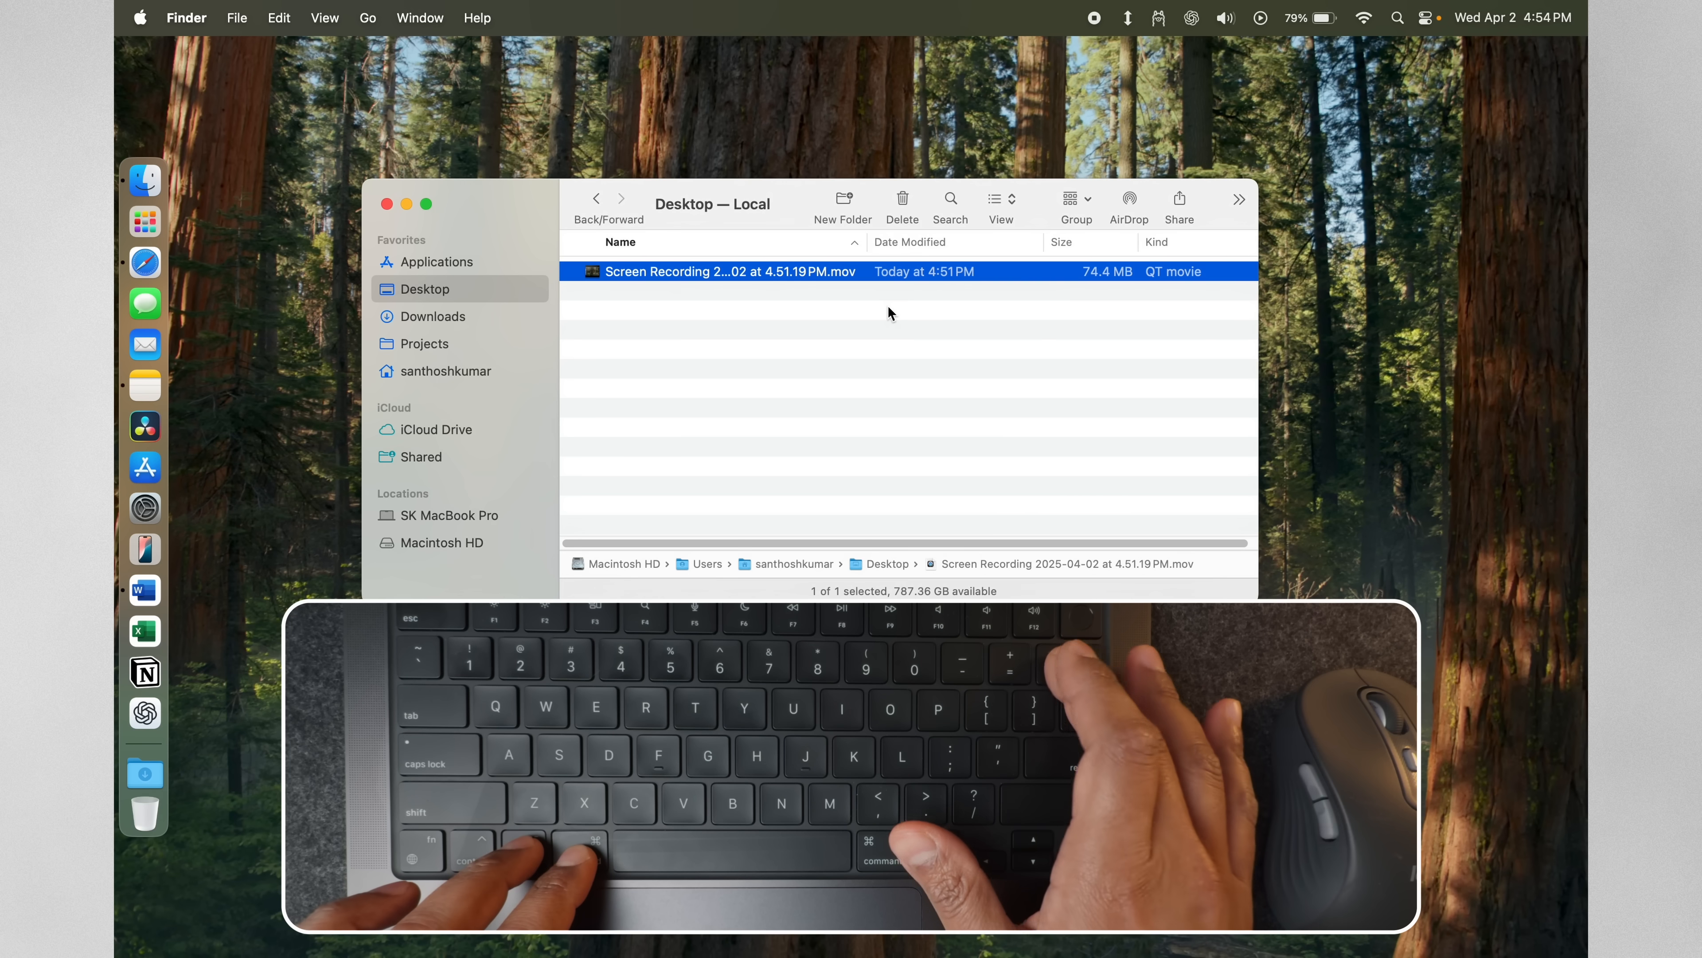
pyautogui.click(901, 199)
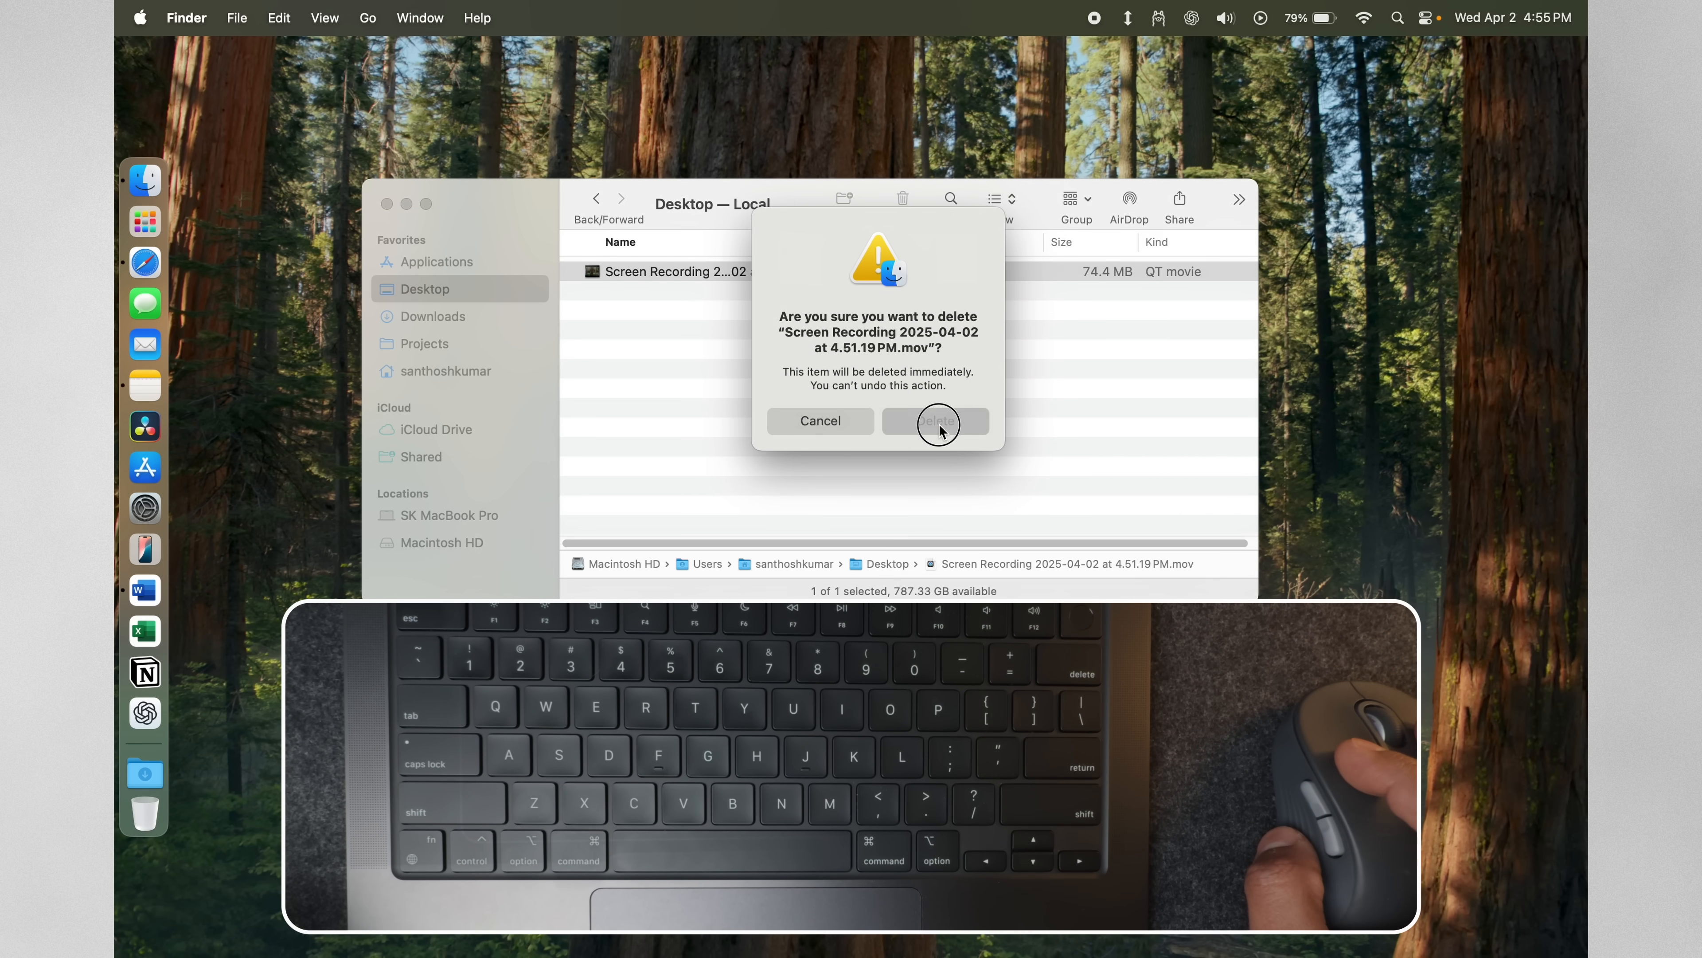
pyautogui.click(936, 421)
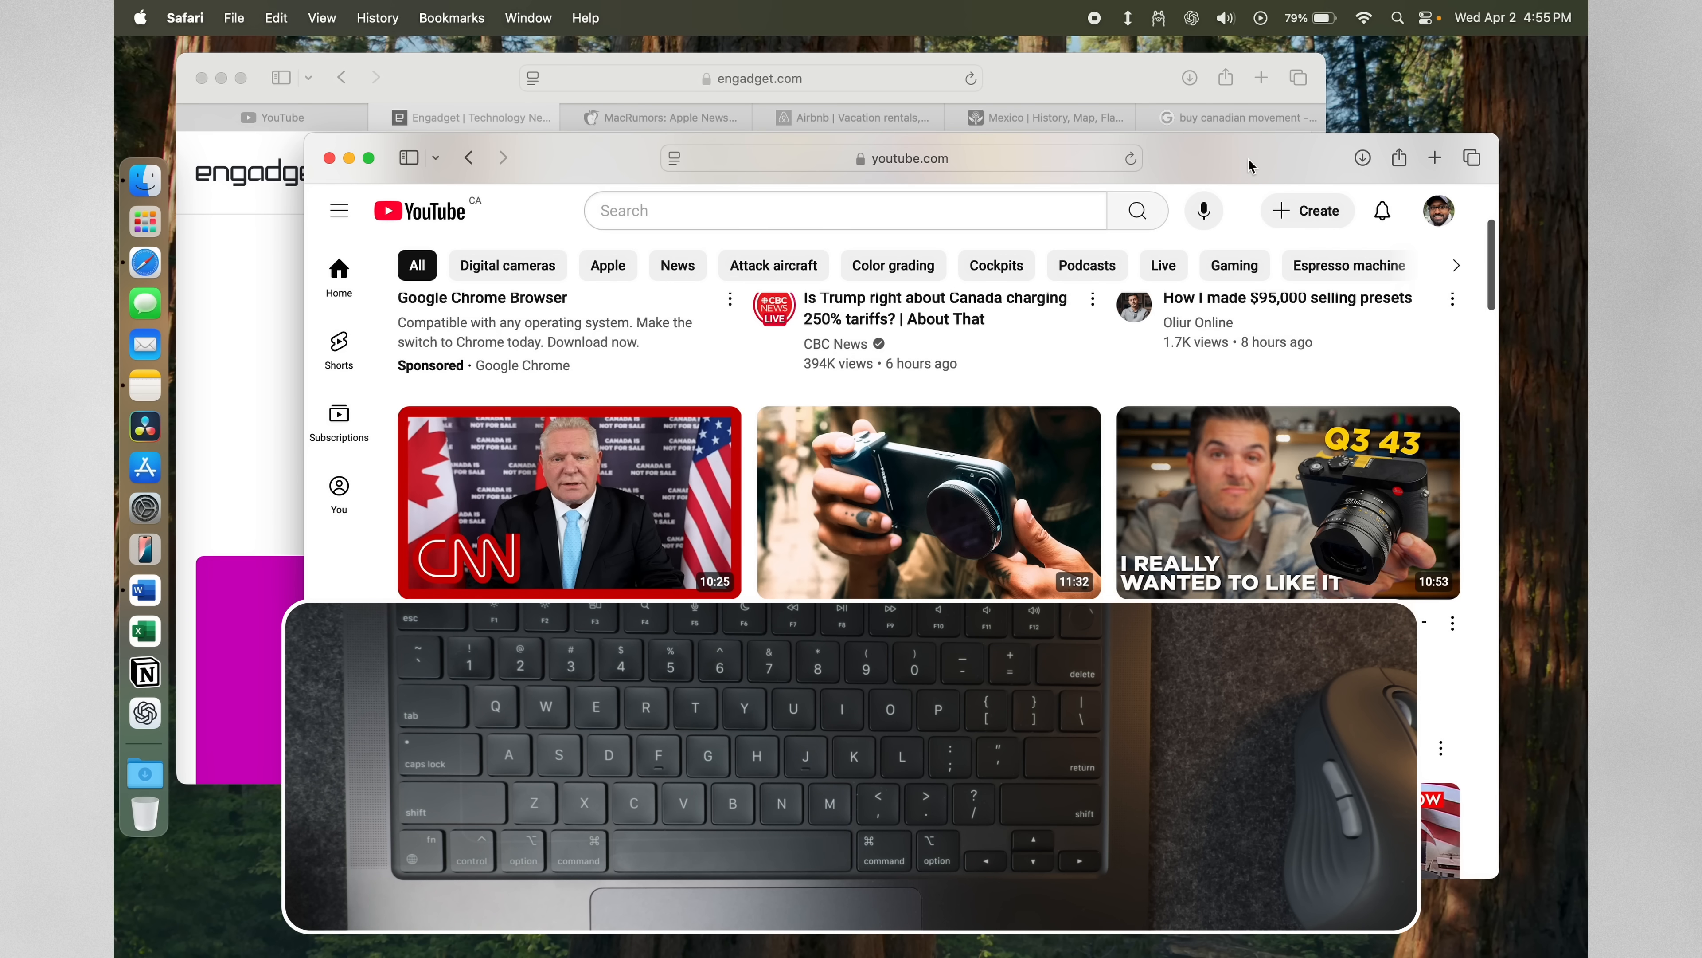
pyautogui.moveTo(526, 168)
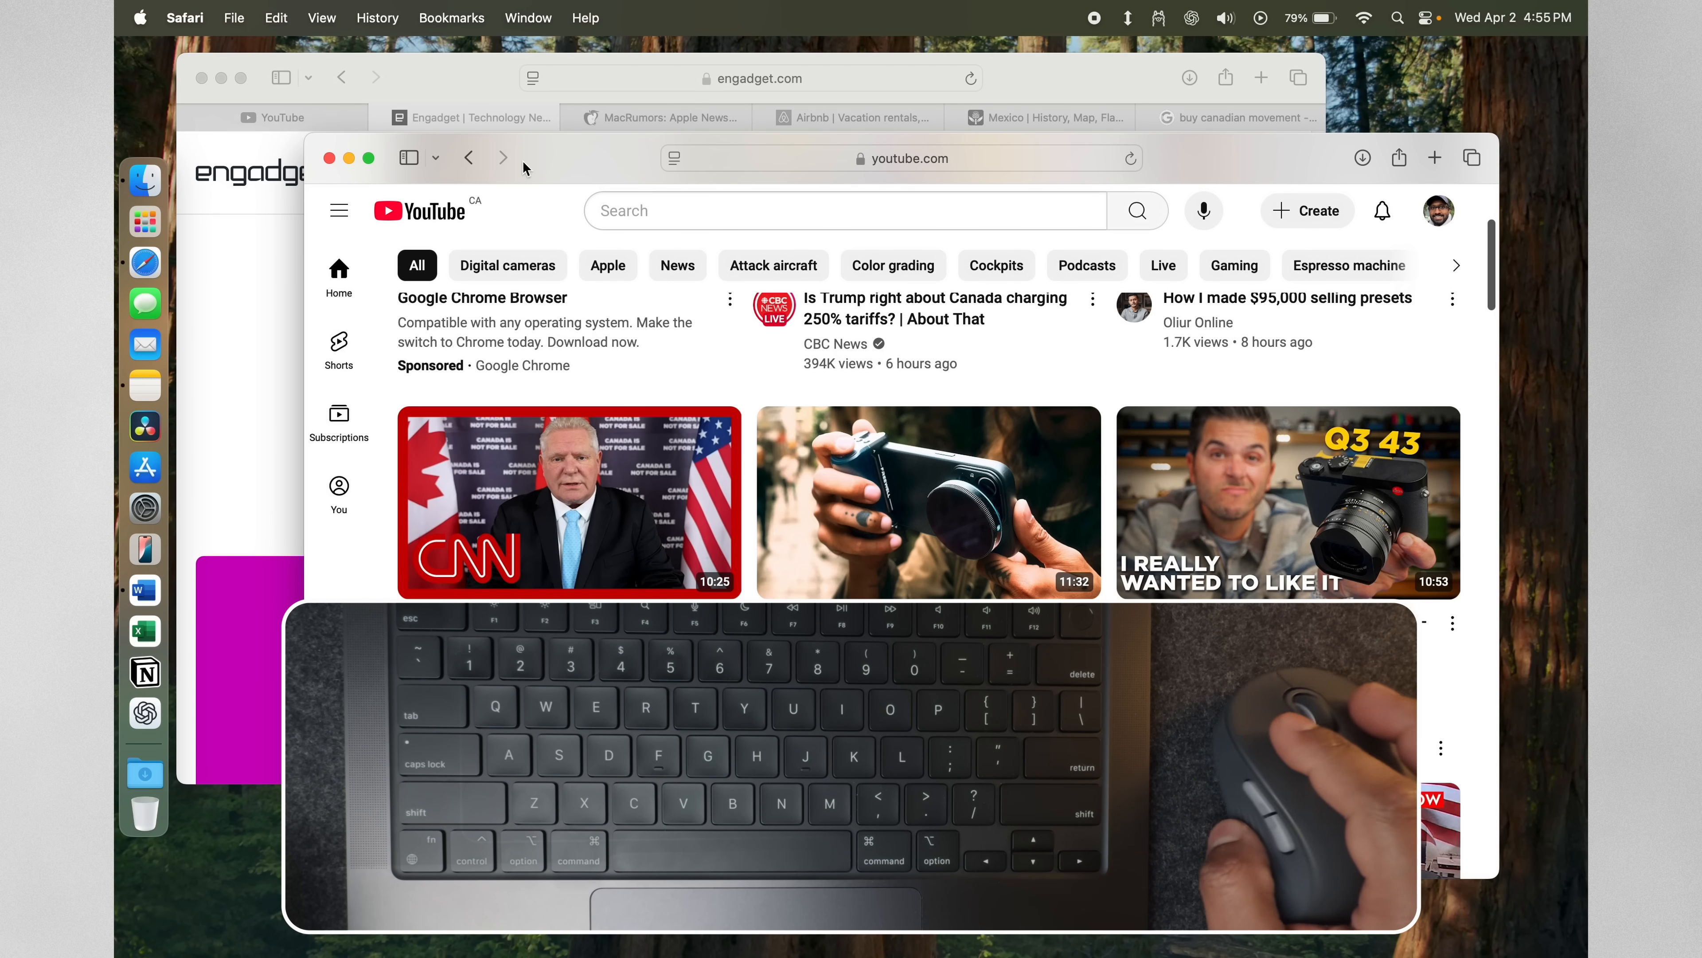
# Minimize the YouTube window and restore it from Safari's Dock window list
pyautogui.click(319, 158)
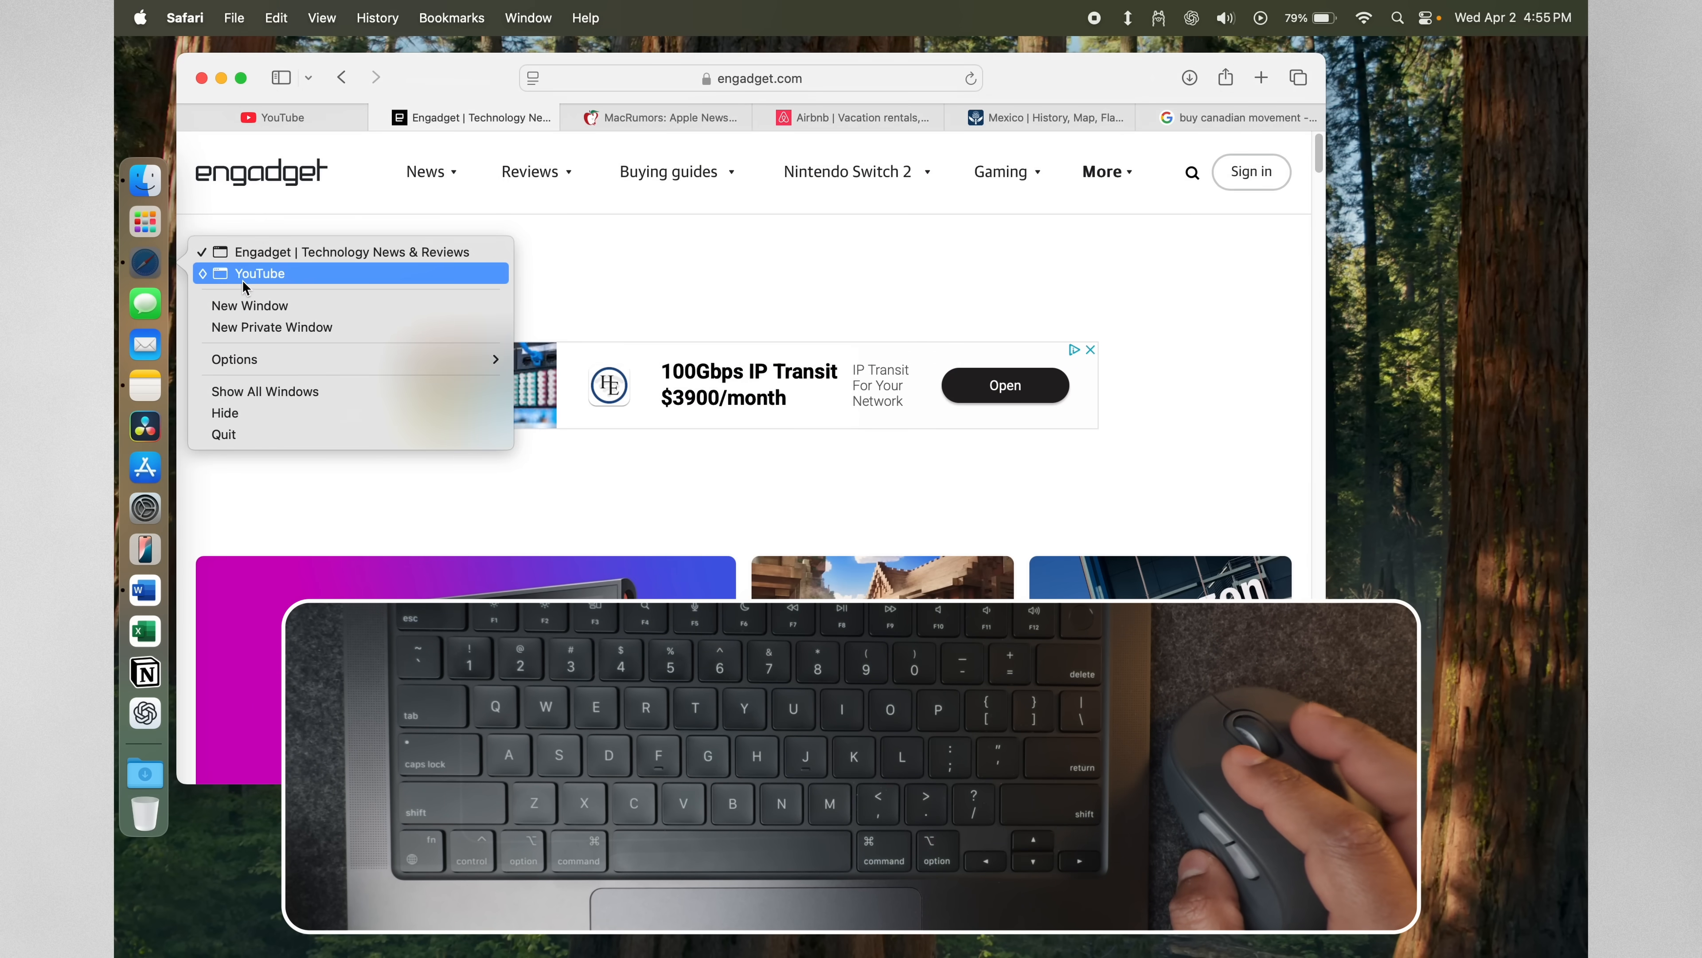
pyautogui.click(261, 272)
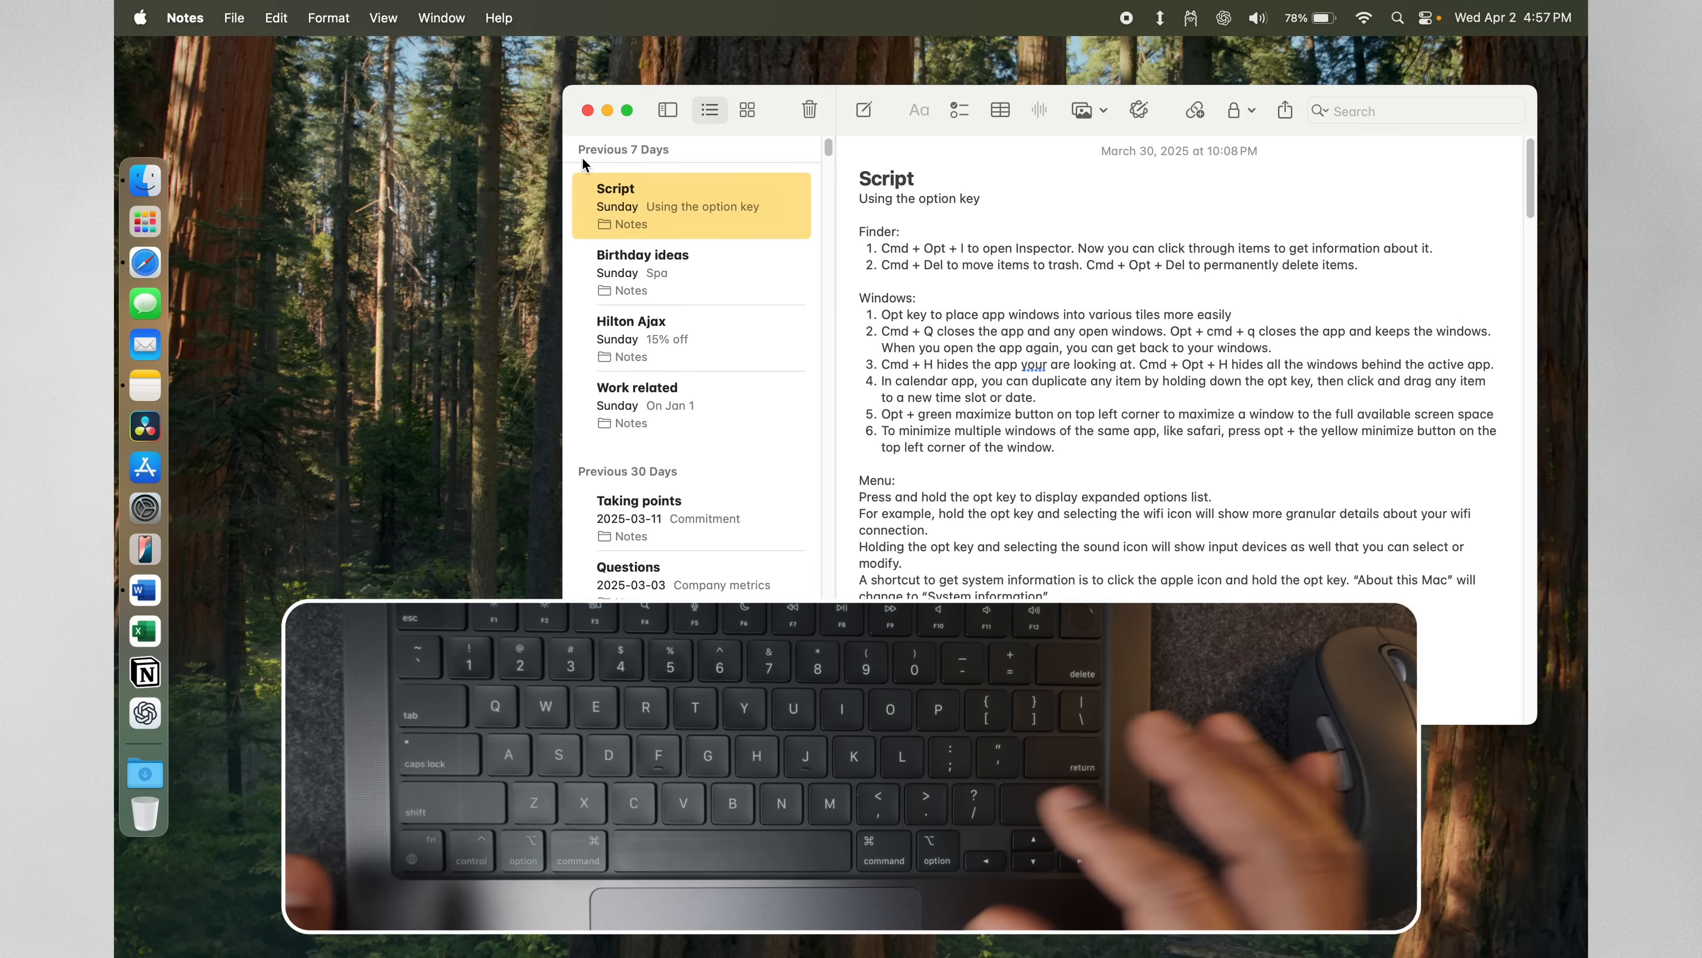
pyautogui.moveTo(228, 255)
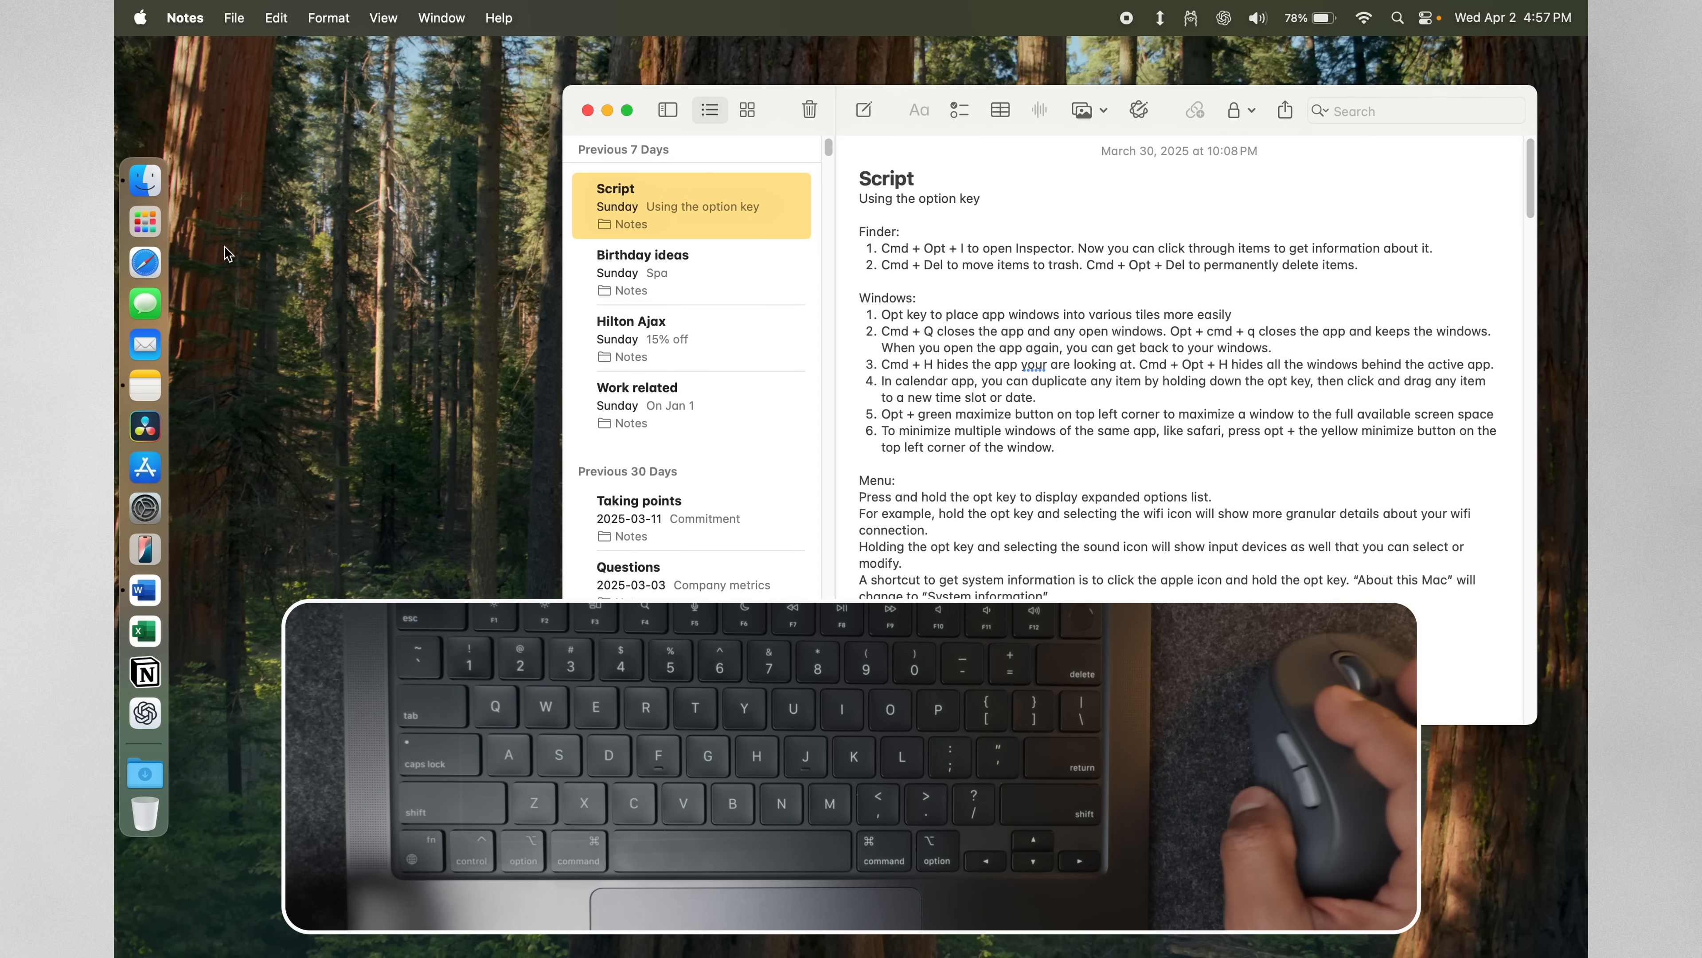
# Quit Safari, Option-reopen it with its windows restored, then hide all its windows
pyautogui.click(144, 260)
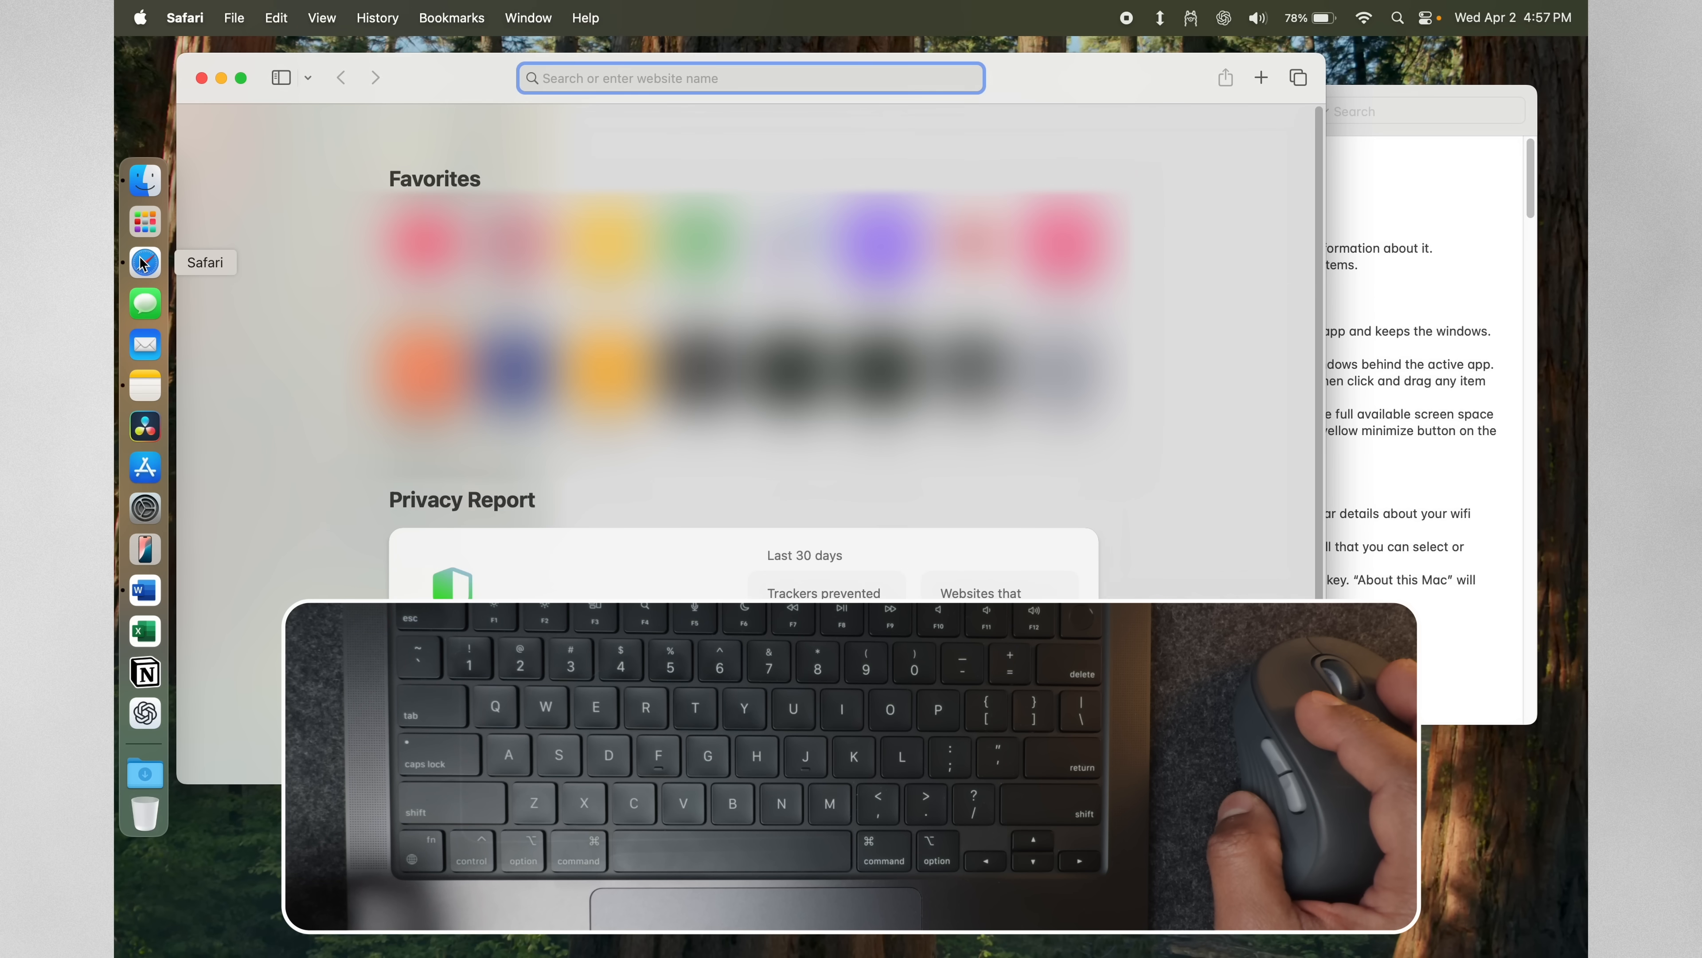
pyautogui.moveTo(238, 243)
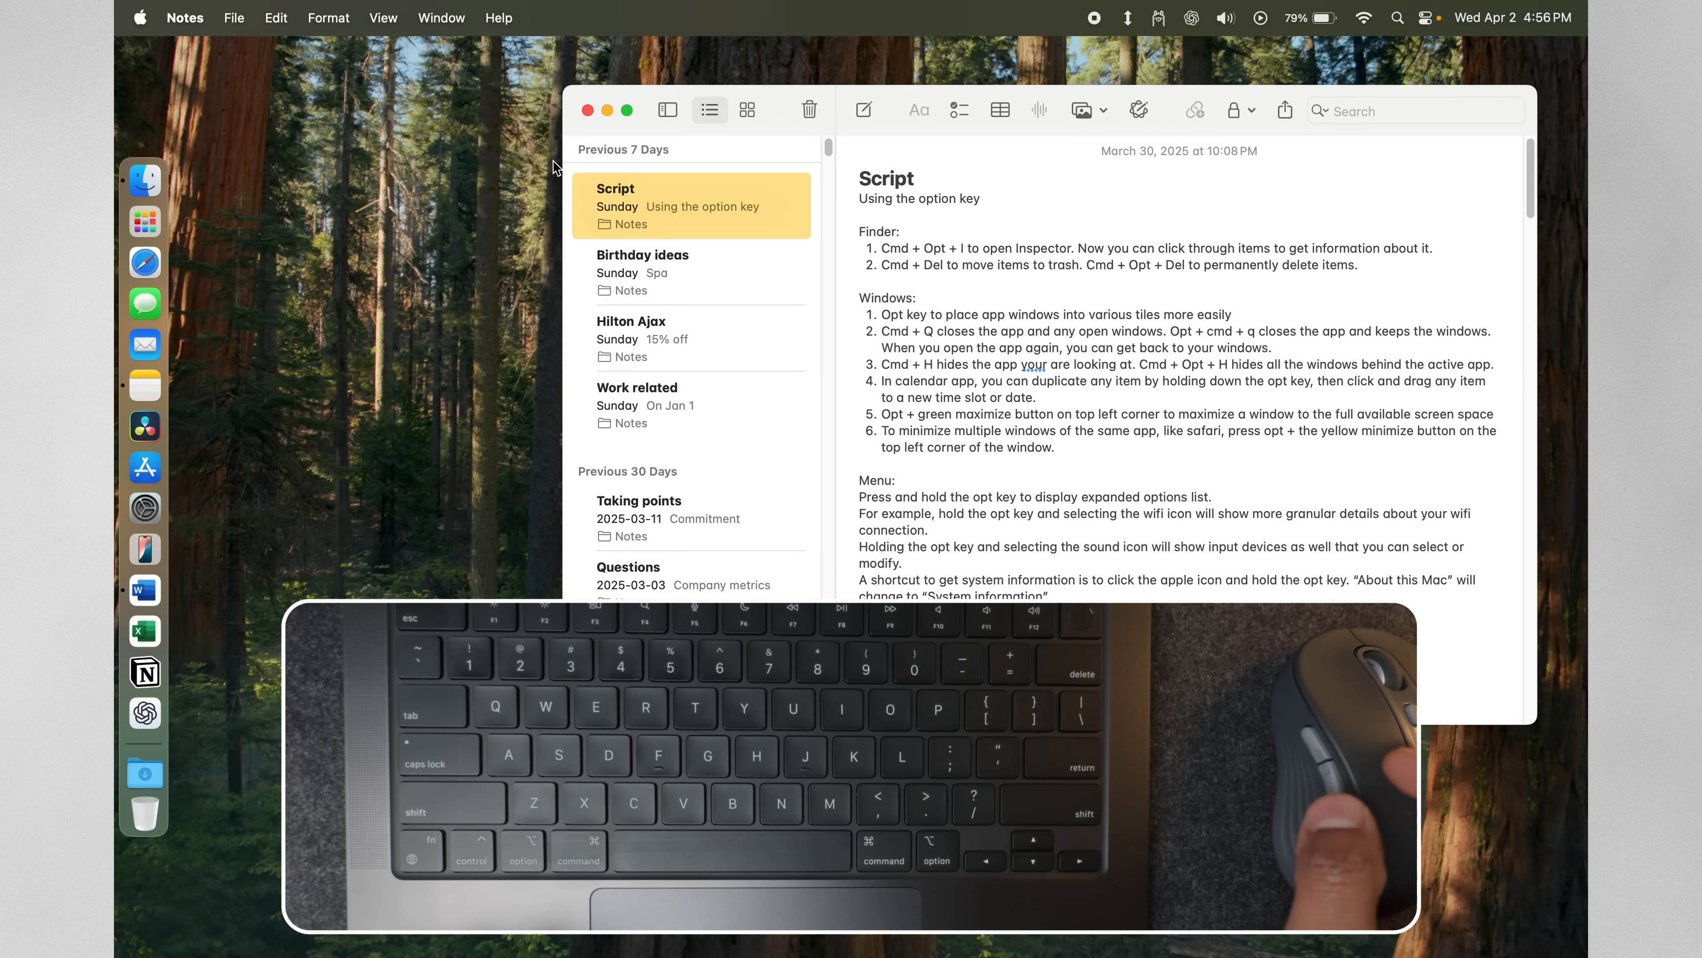
pyautogui.moveTo(144, 262)
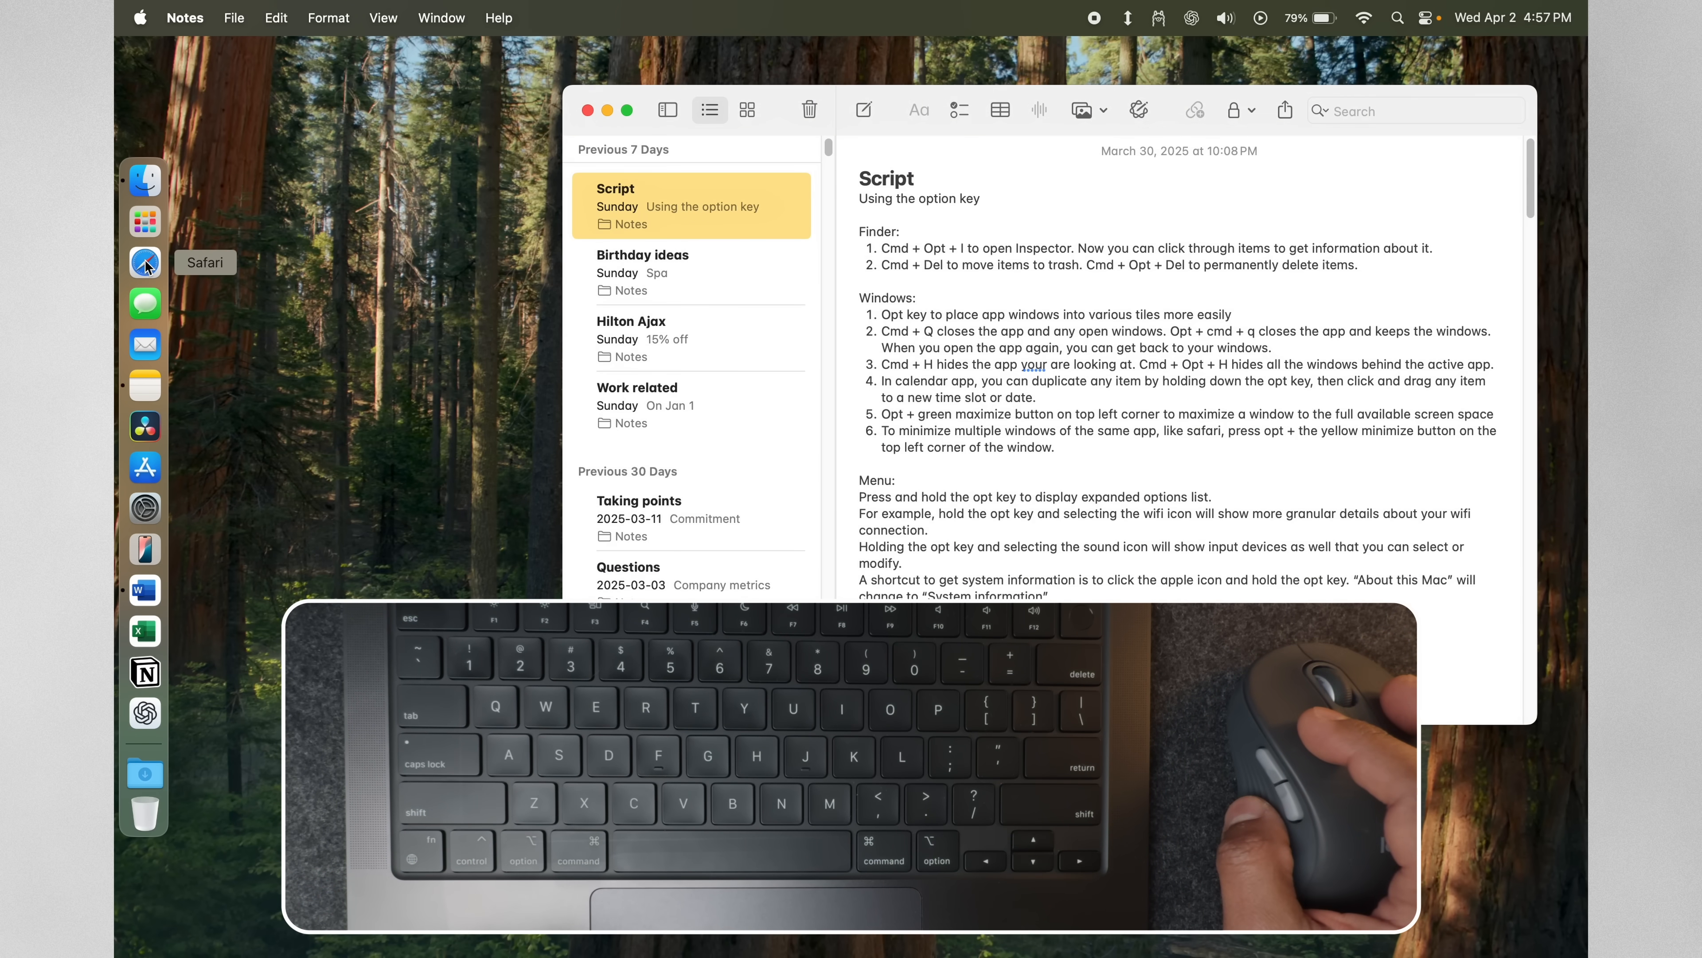
pyautogui.click(144, 262)
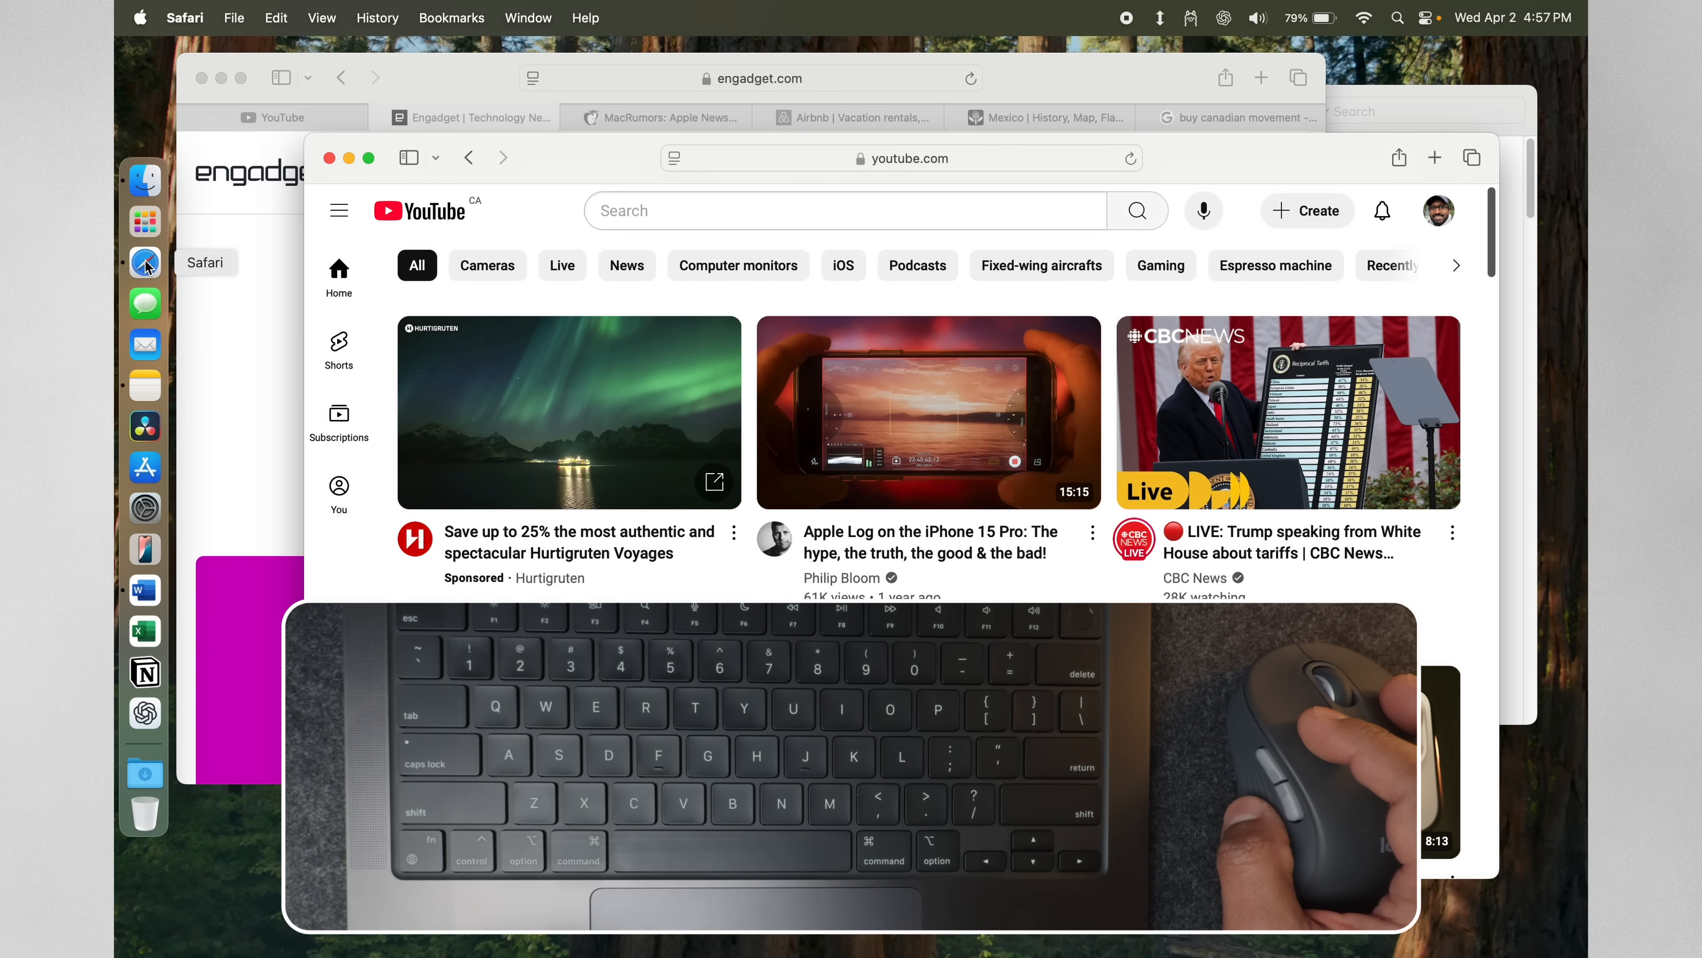
pyautogui.moveTo(594, 153)
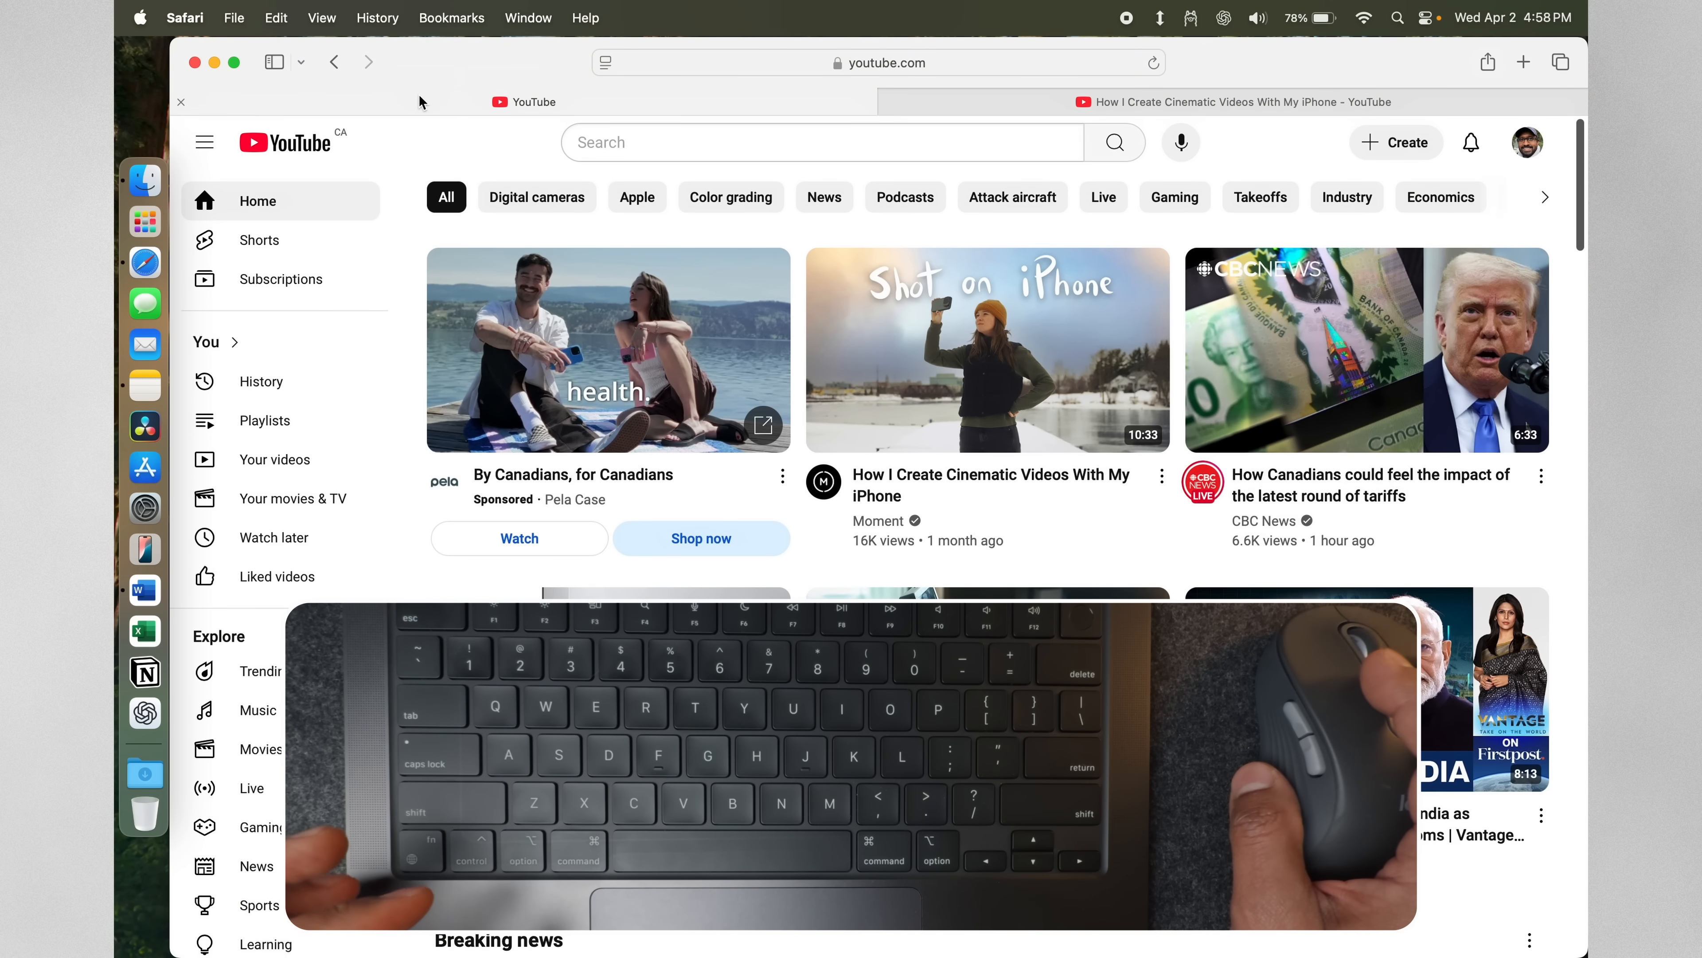
pyautogui.click(197, 62)
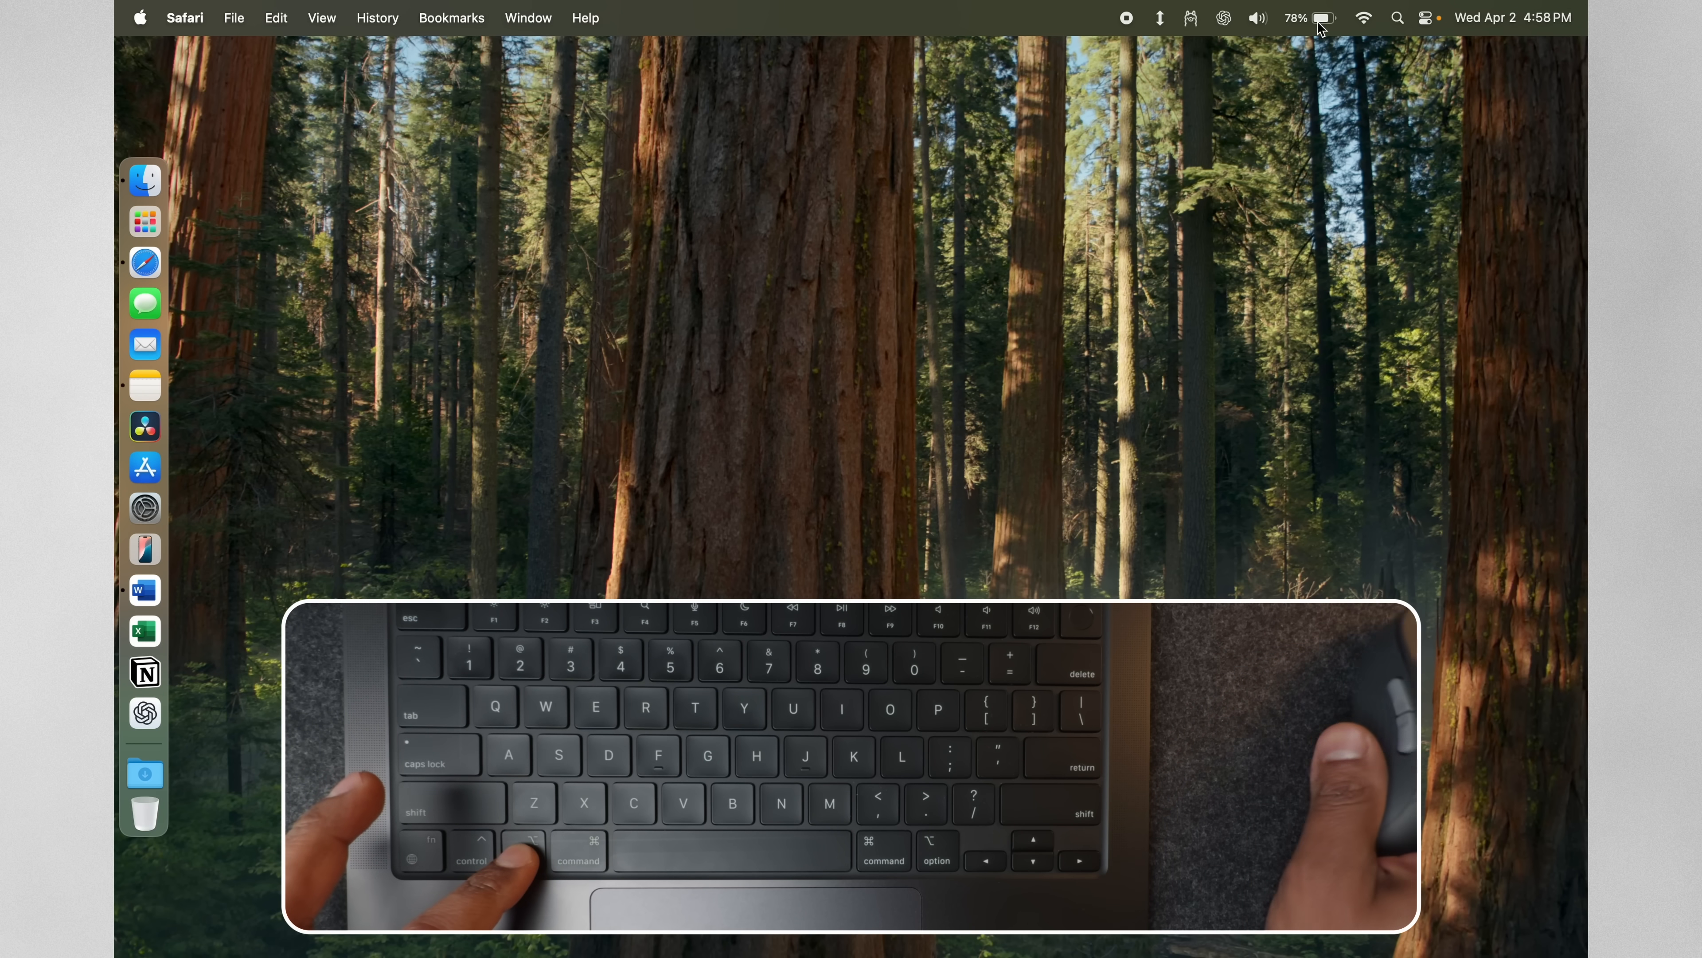
pyautogui.click(1363, 18)
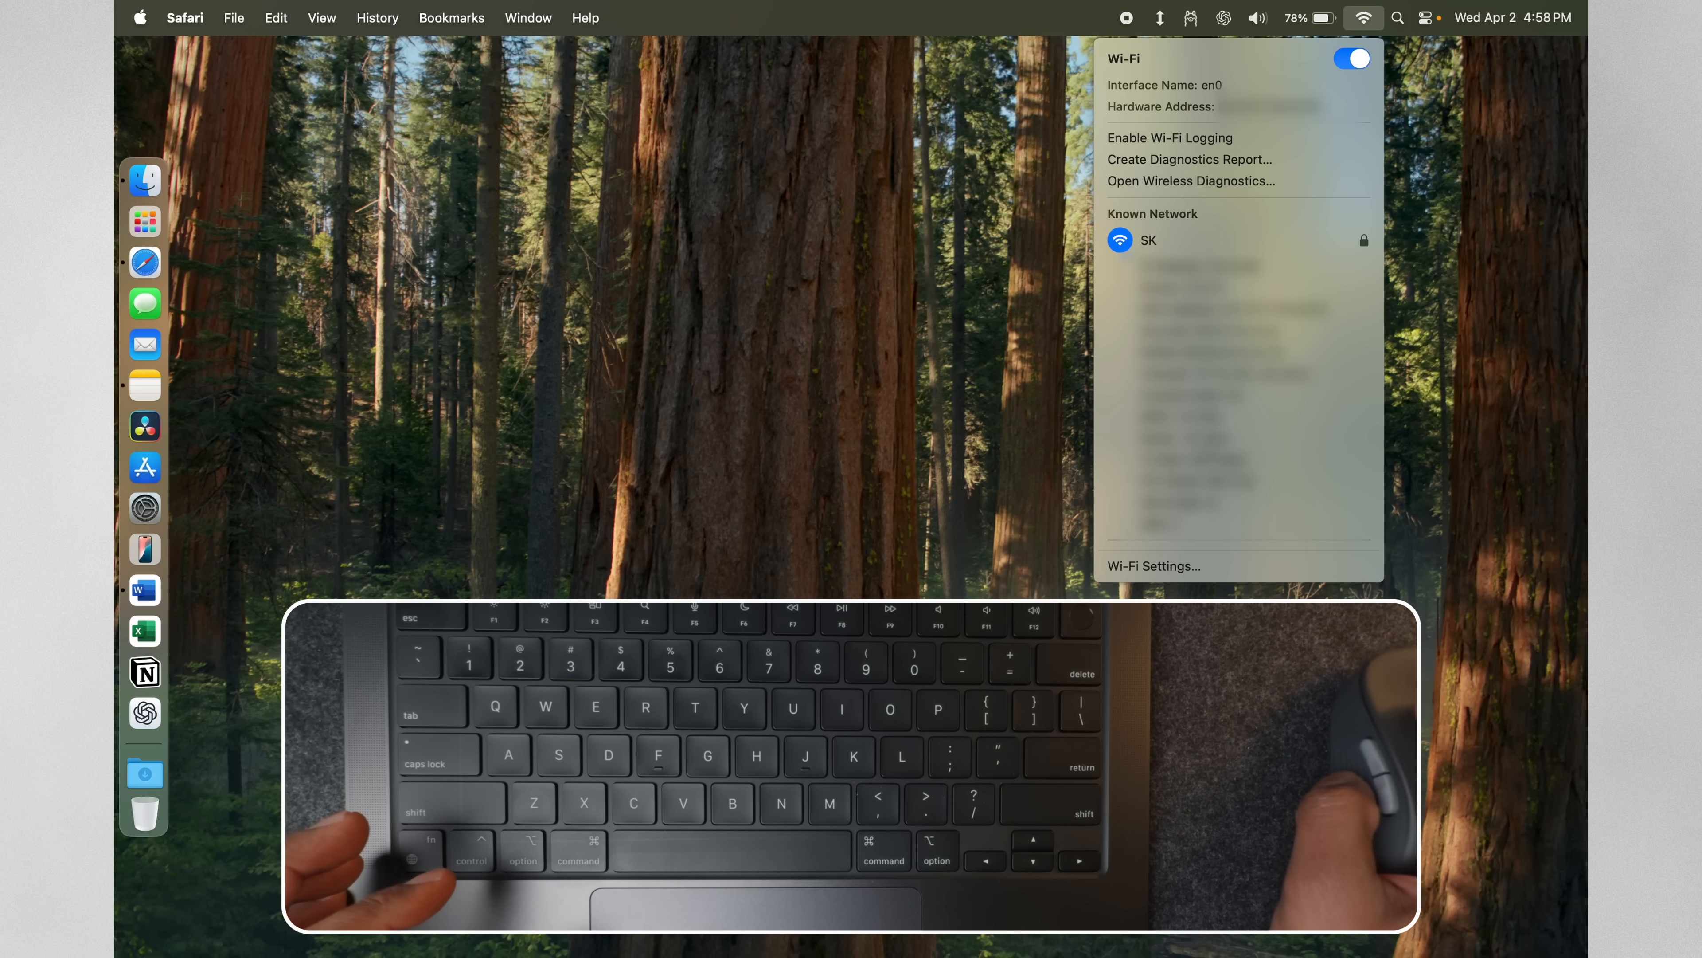
pyautogui.moveTo(1452, 448)
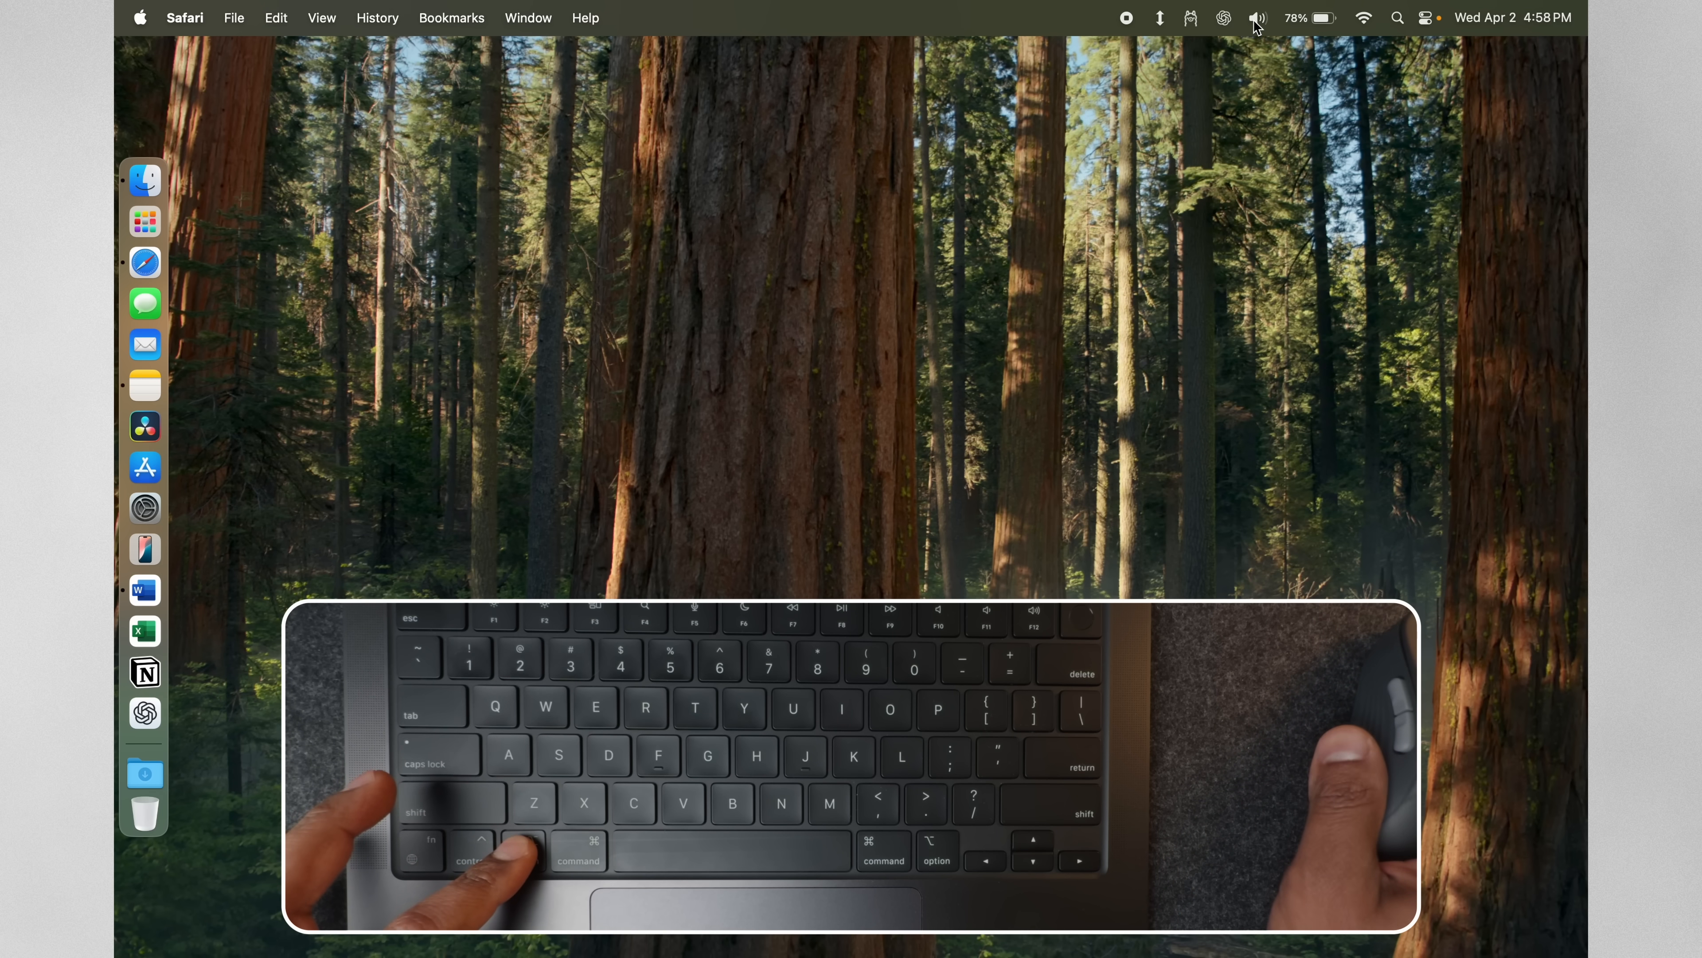
pyautogui.click(1258, 17)
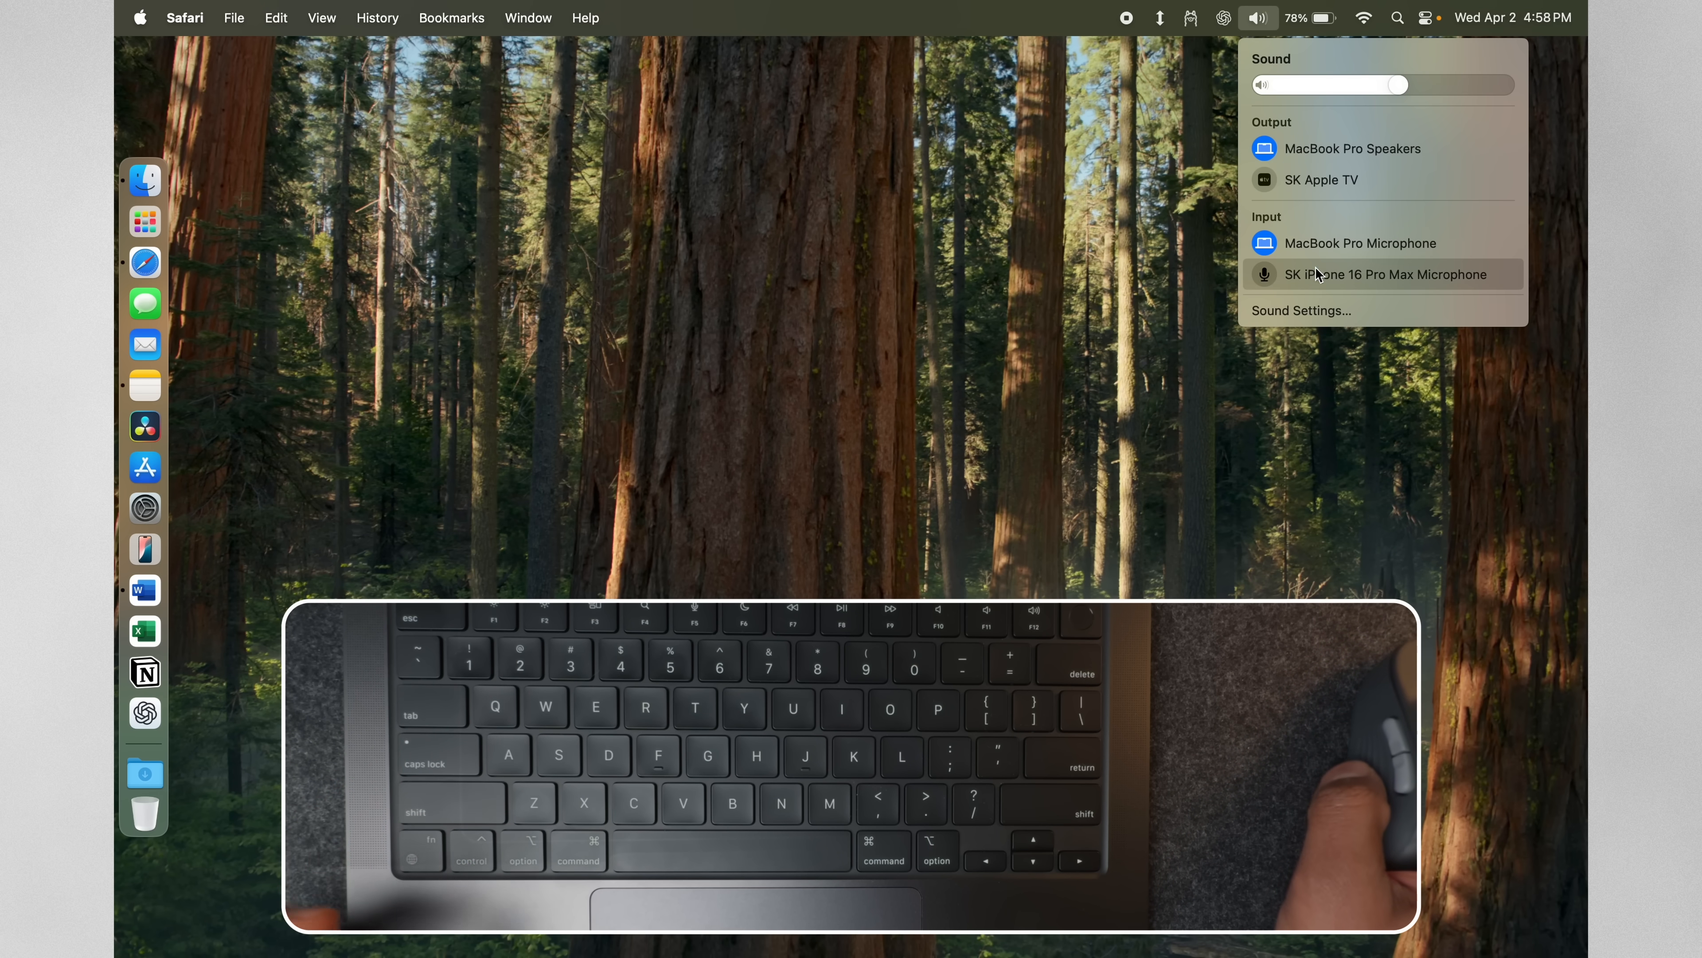
pyautogui.moveTo(1470, 208)
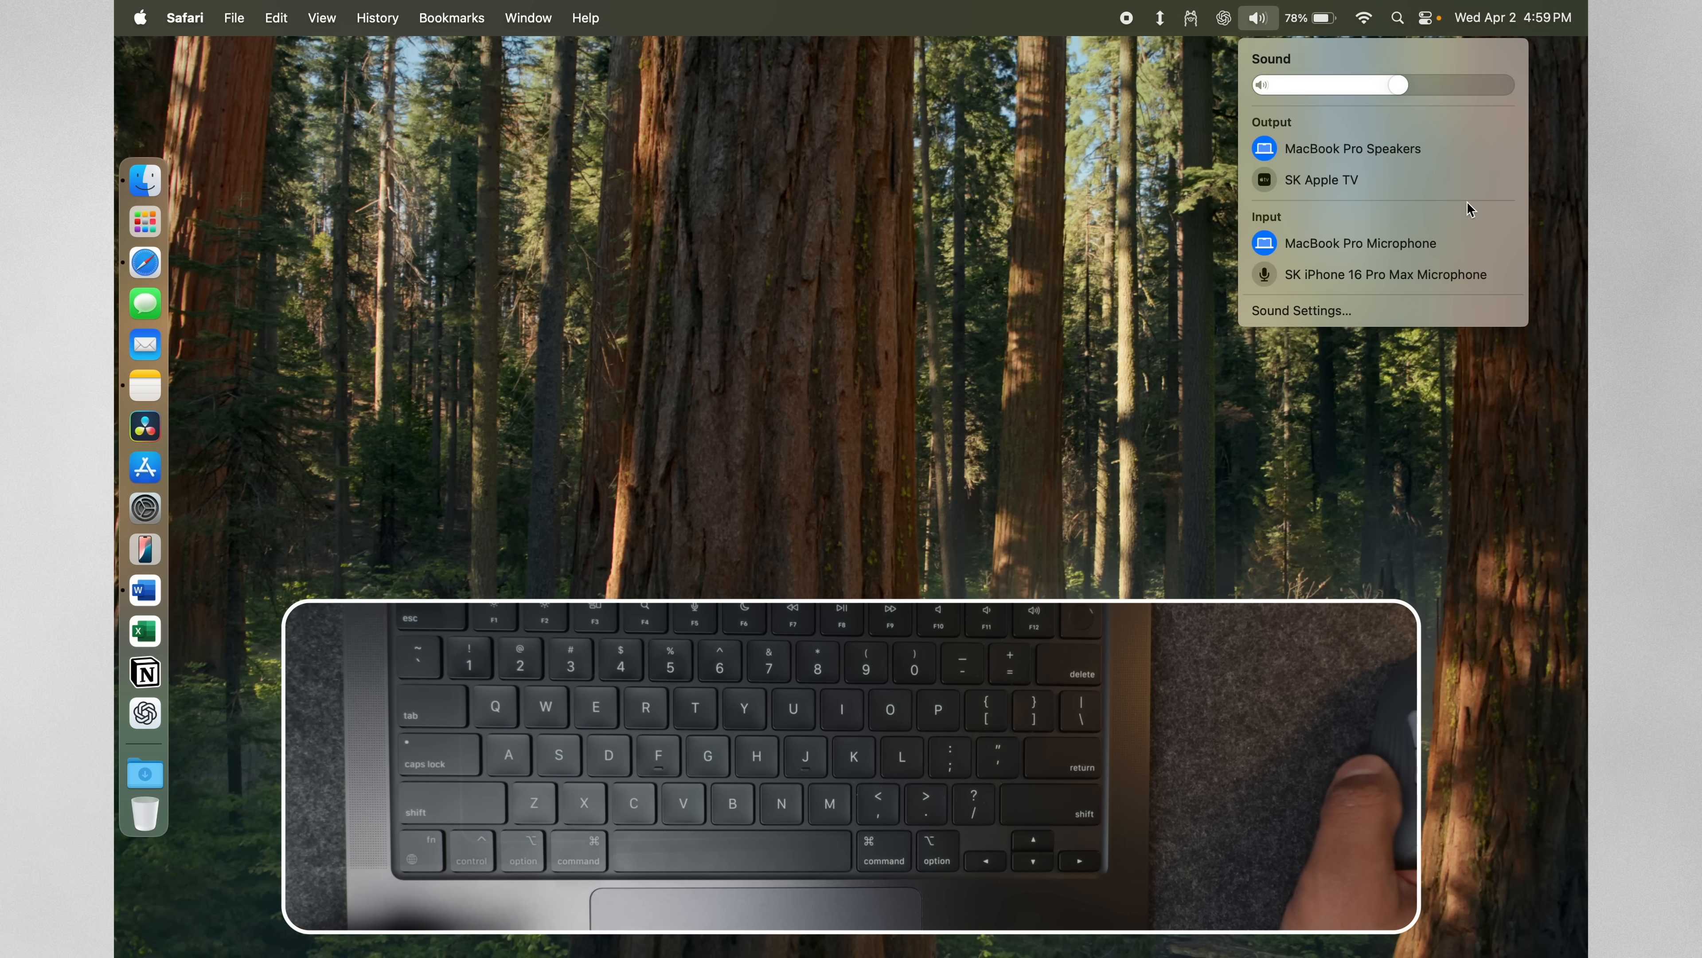
pyautogui.moveTo(1175, 225)
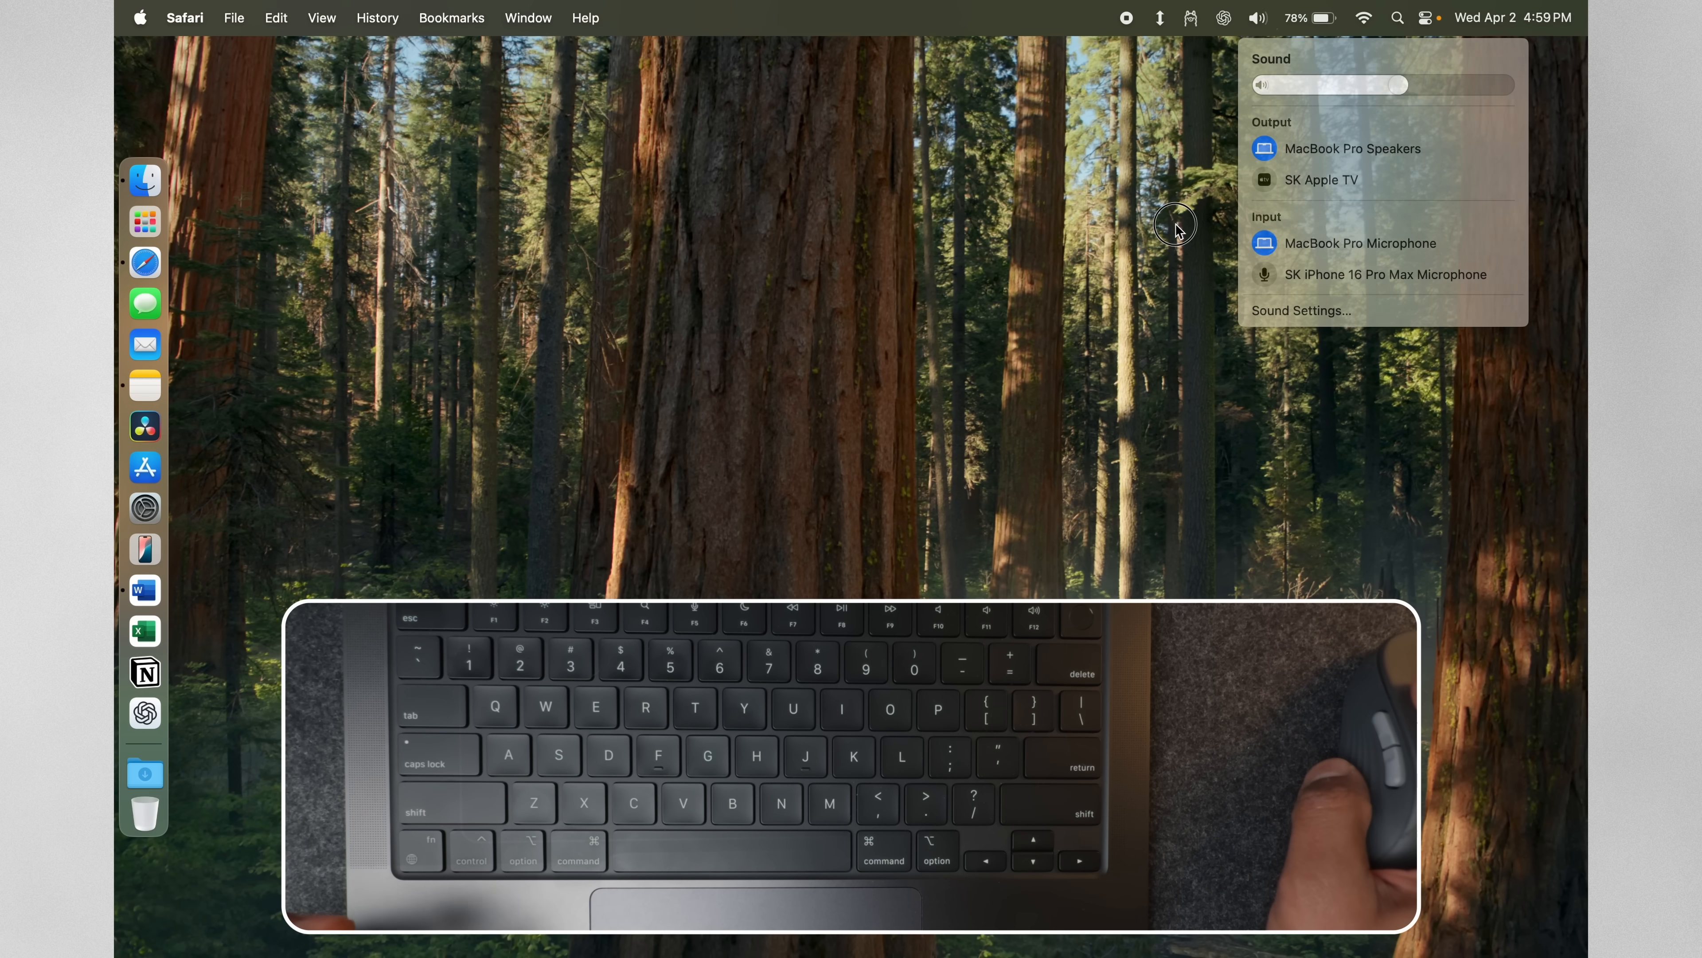
pyautogui.click(484, 213)
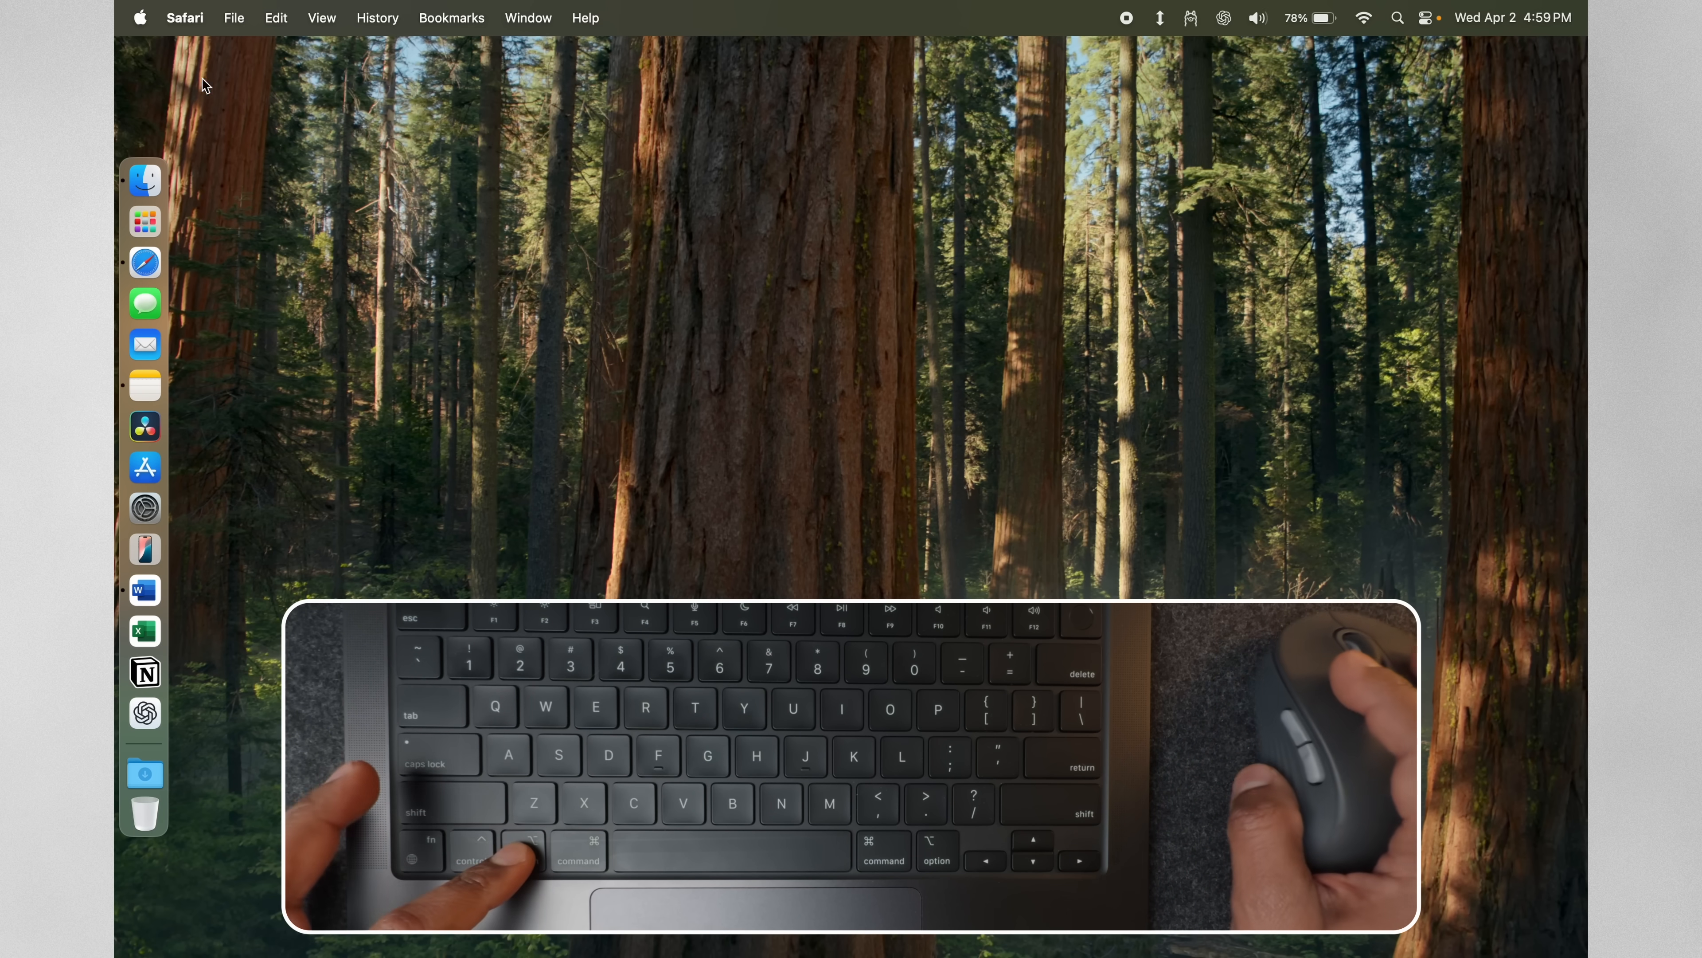
pyautogui.click(141, 18)
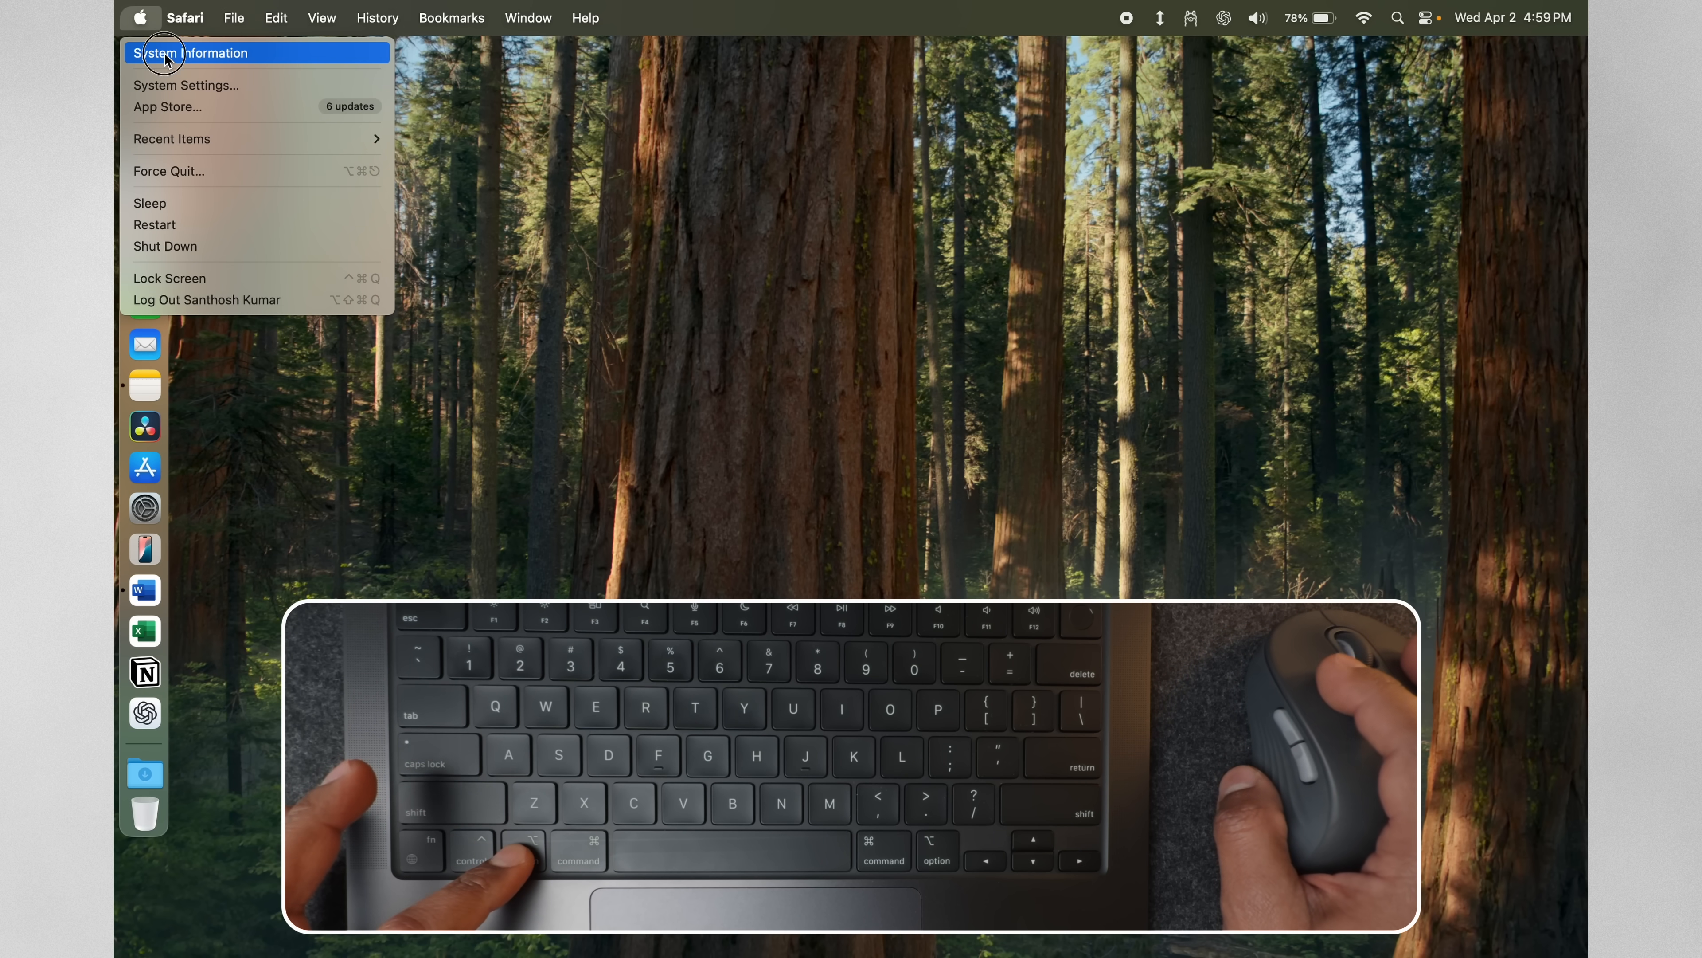
pyautogui.click(192, 52)
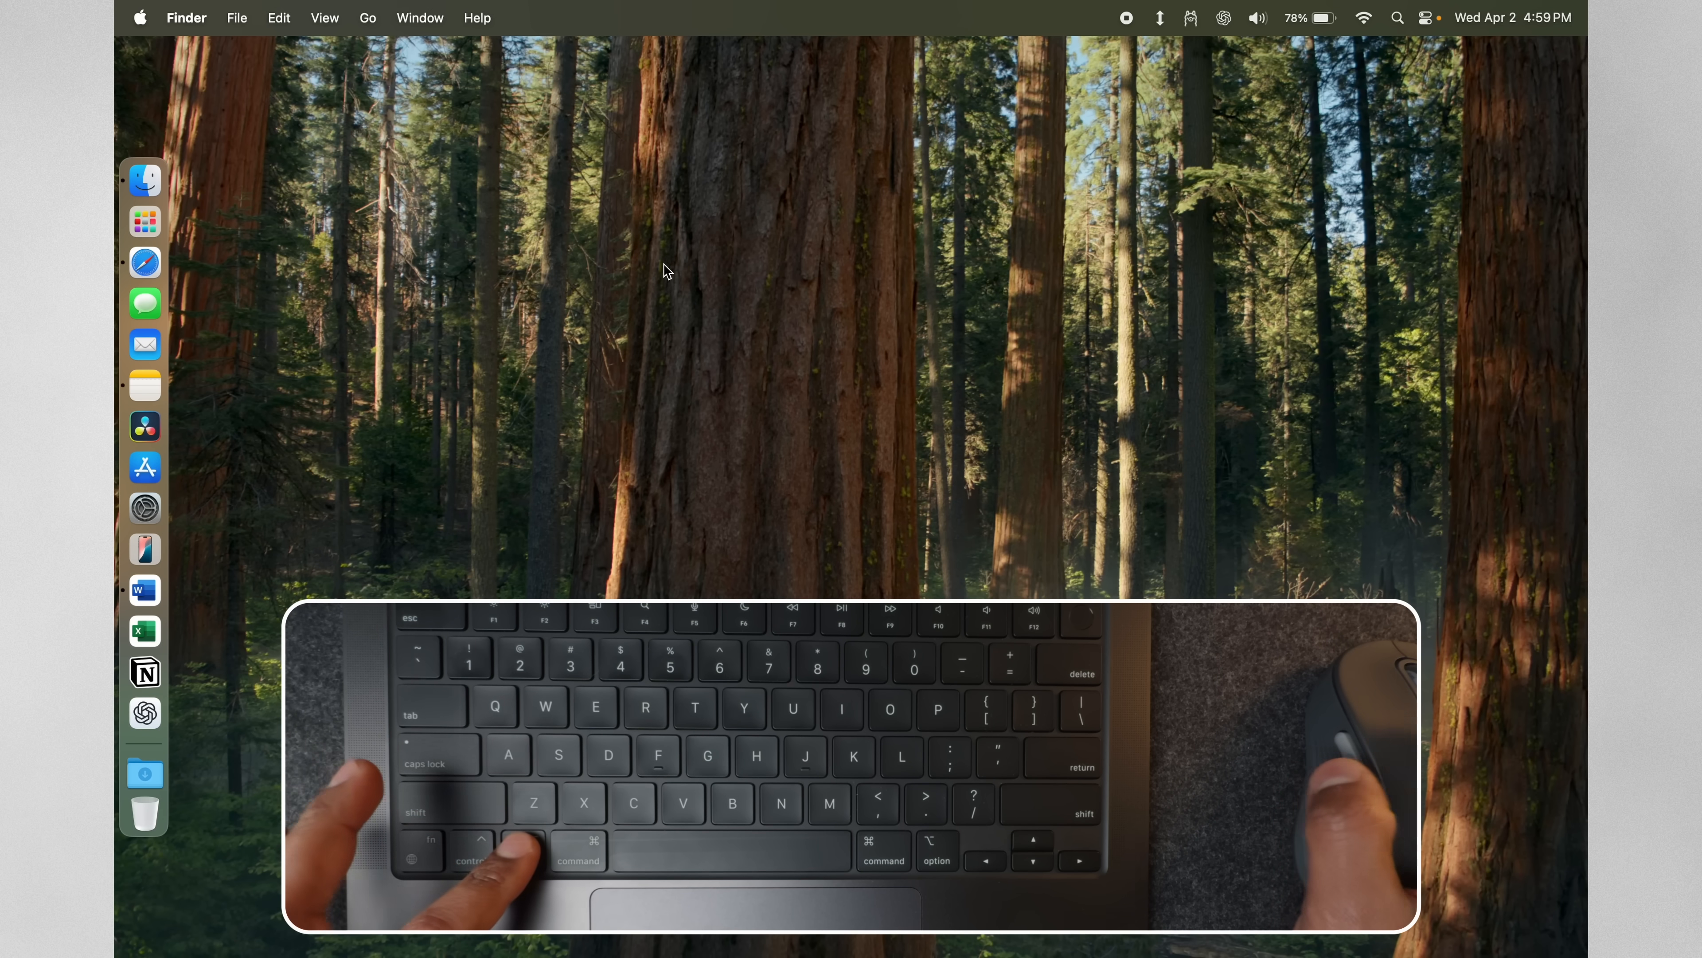
pyautogui.click(145, 507)
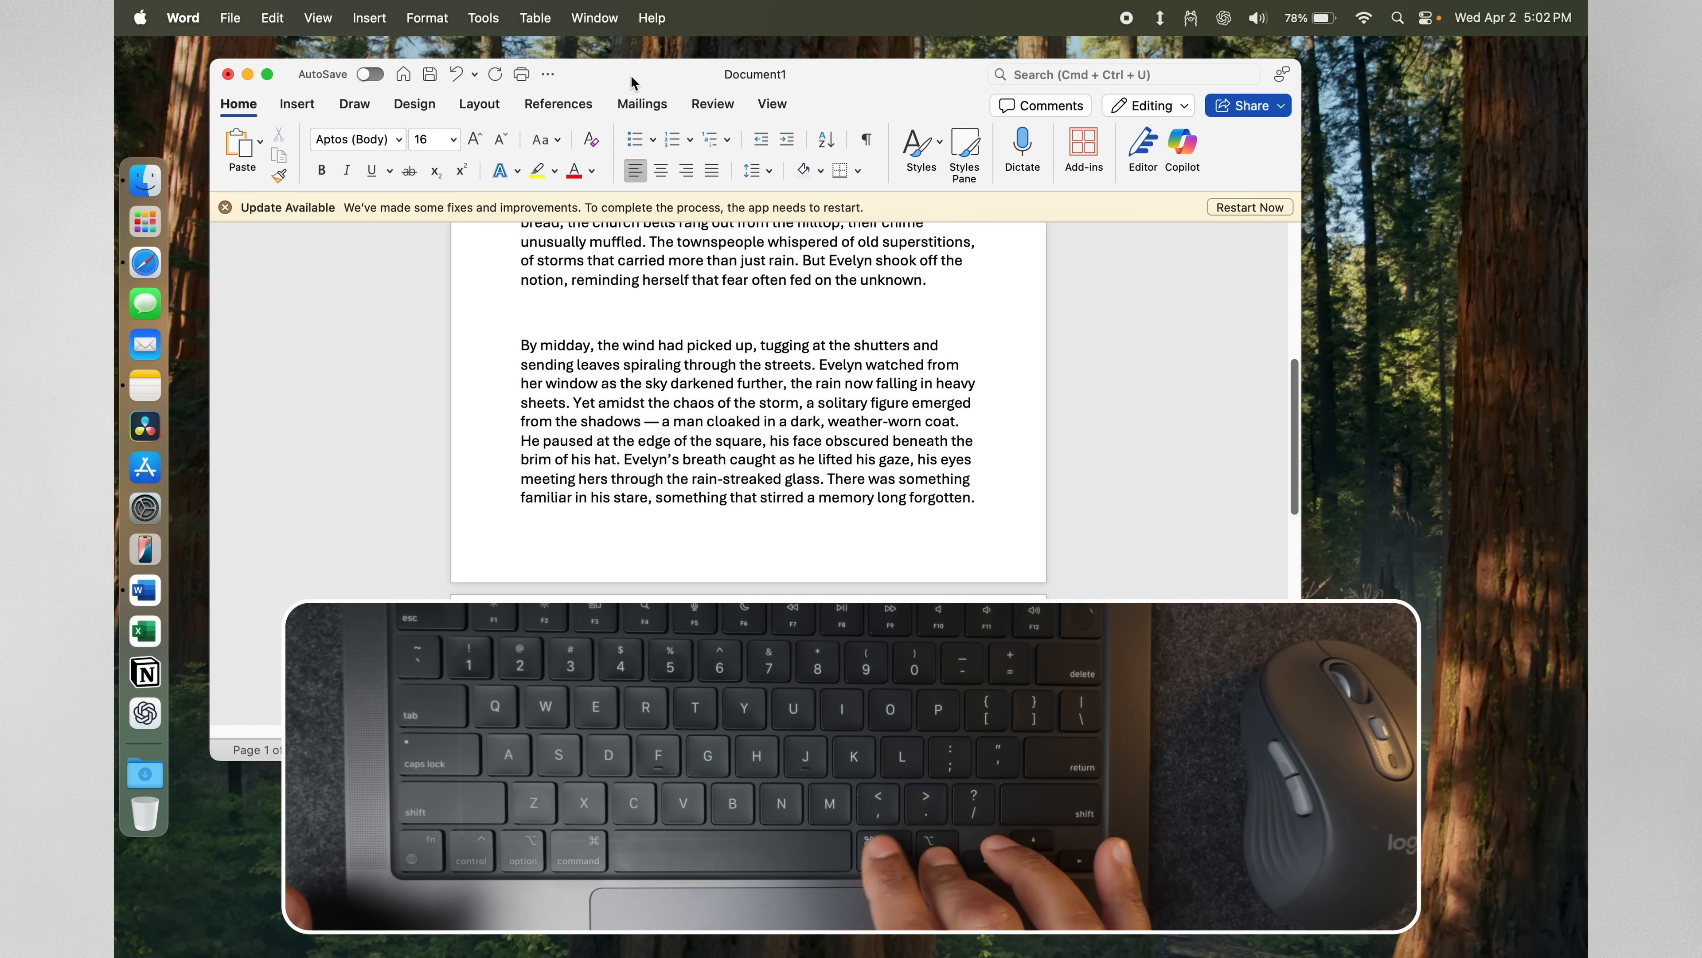
# Bring up Force Quit, select Microsoft Word and request force quitting it
pyautogui.press('cmd+option+escape')
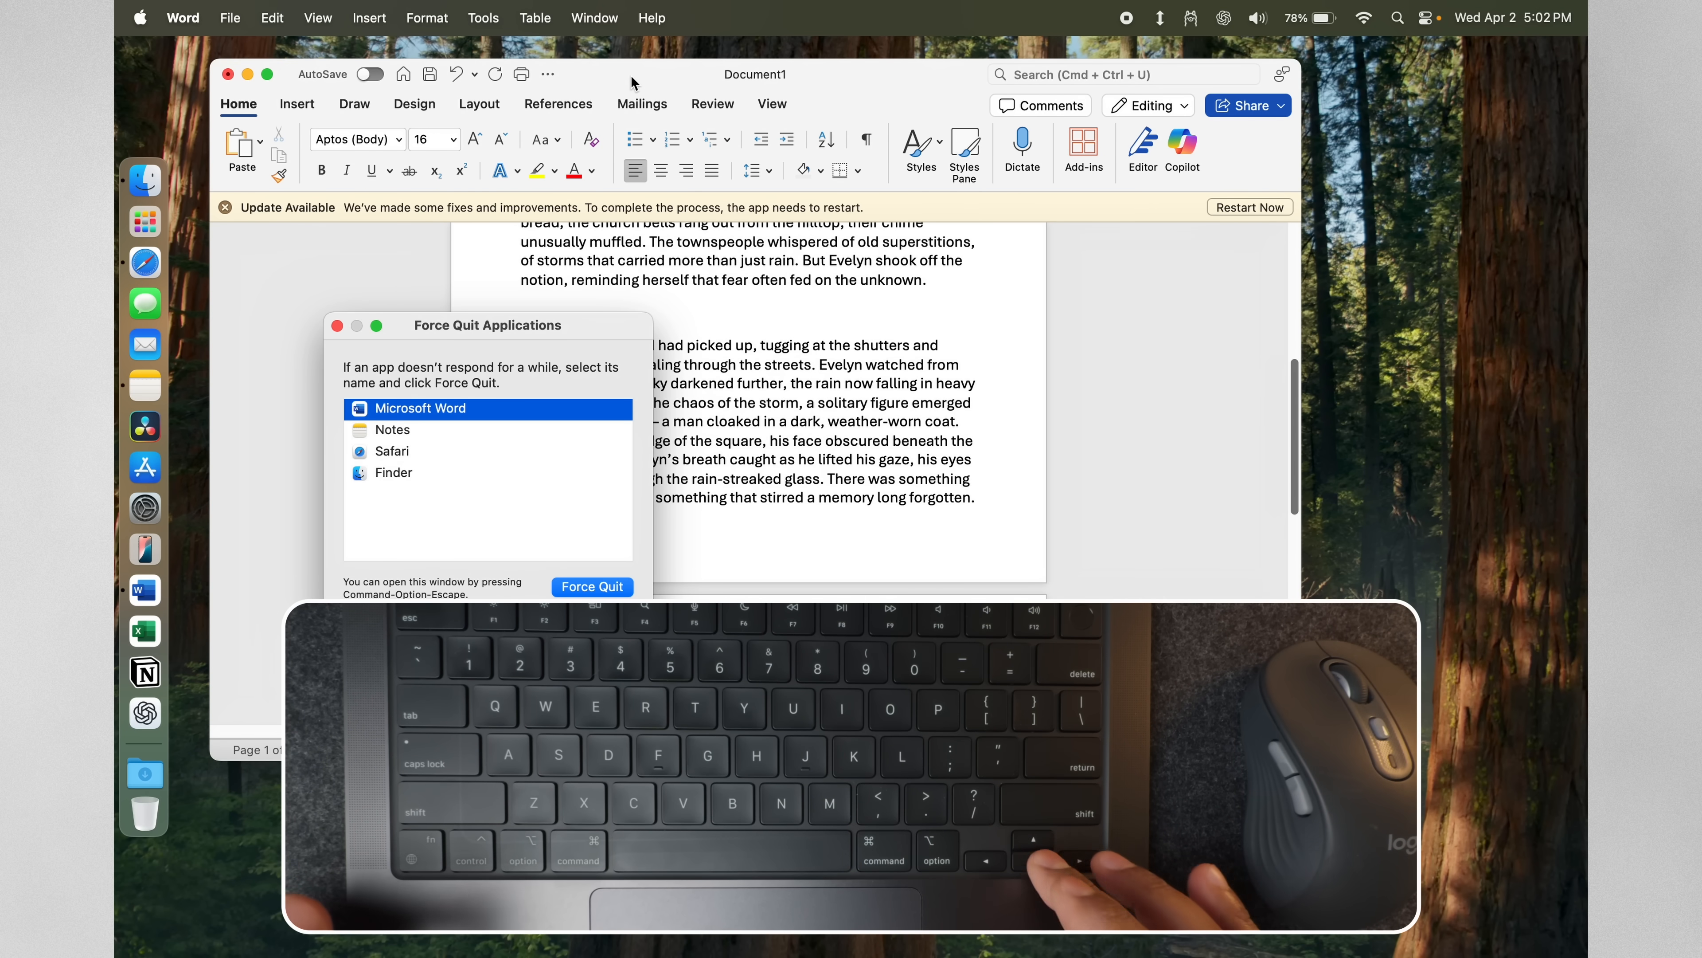
pyautogui.click(392, 473)
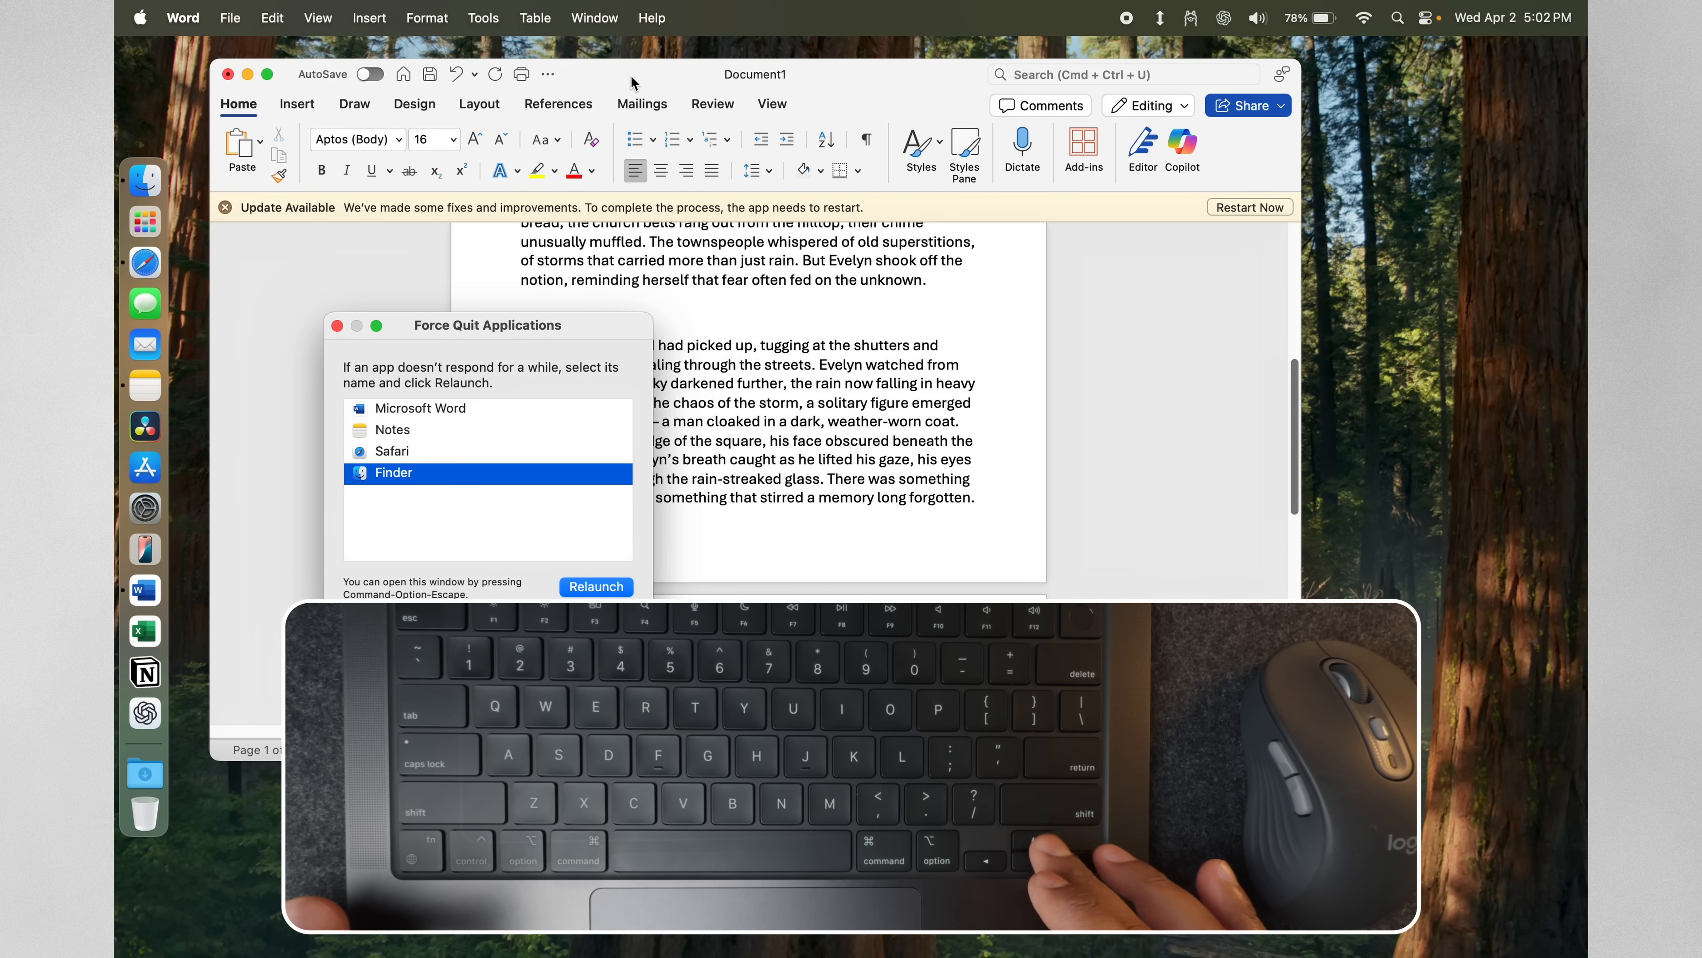
pyautogui.click(420, 408)
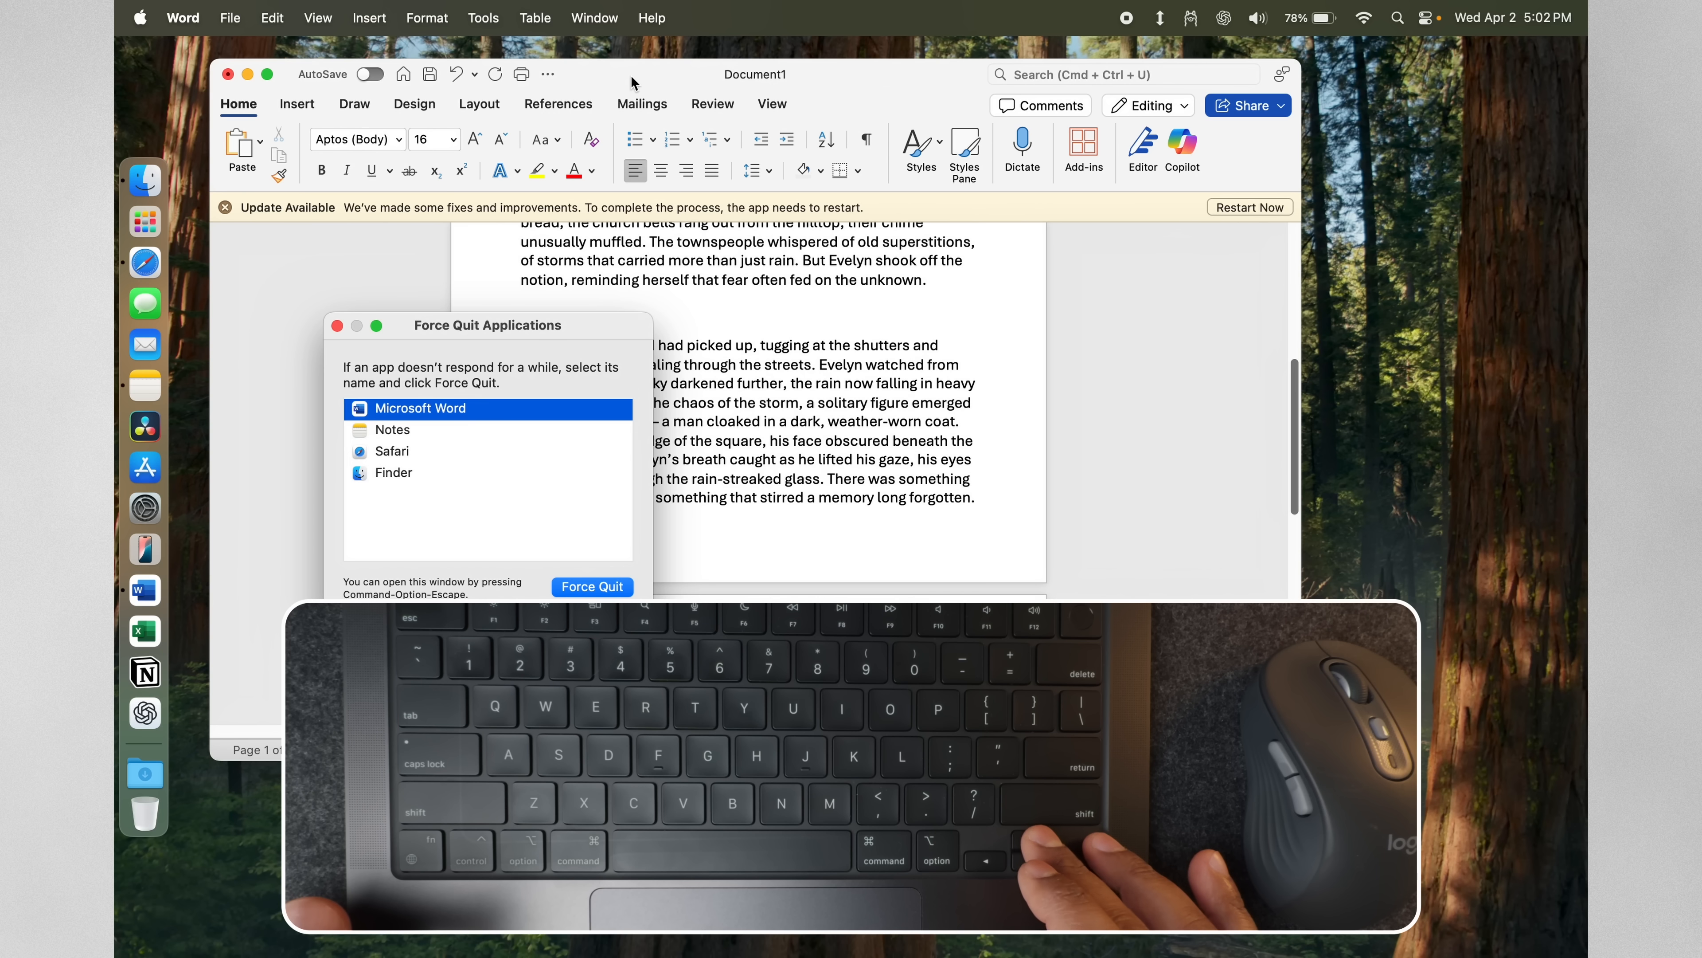
pyautogui.click(592, 586)
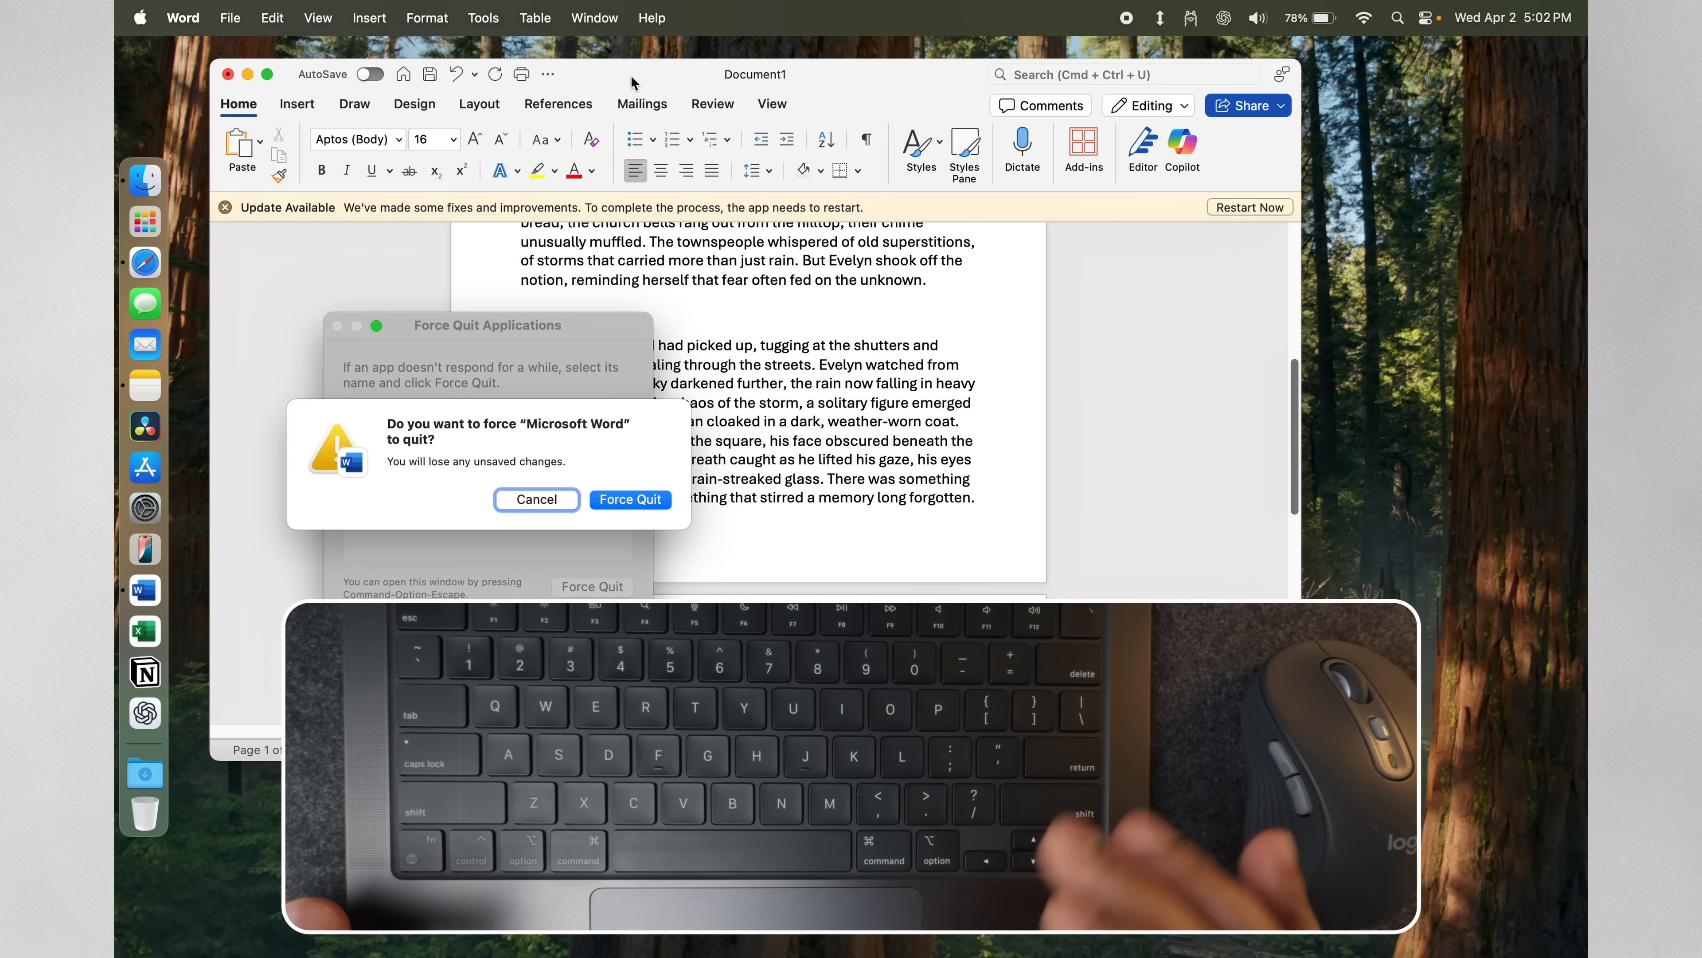